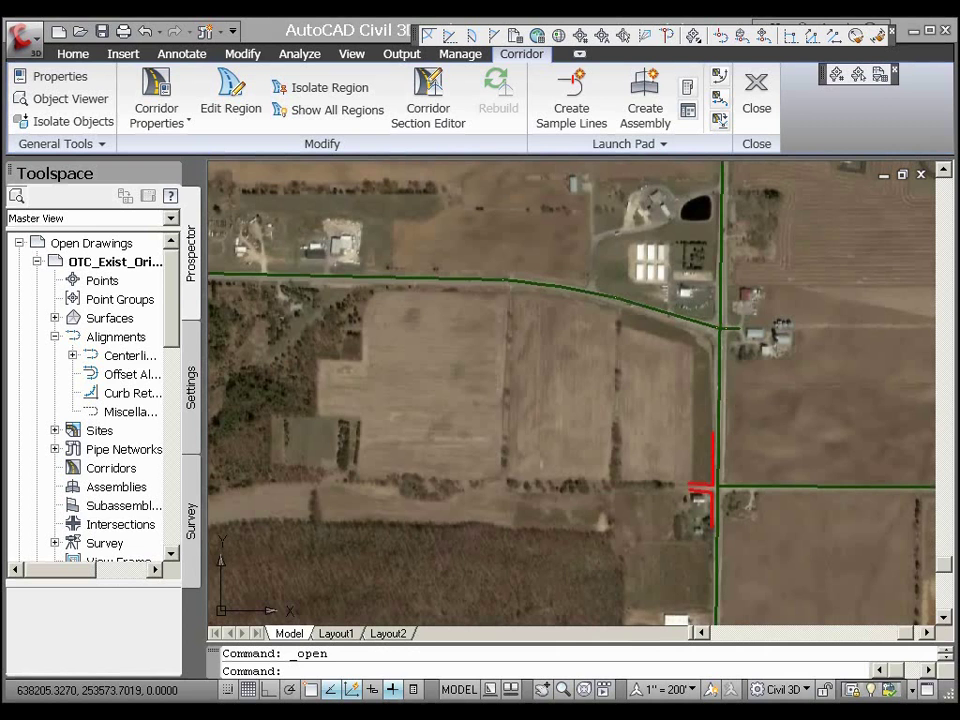
Define the Current Query with data condition ELU = AG on Default_Landuse_Buffer and execute it.
right_click(122, 554)
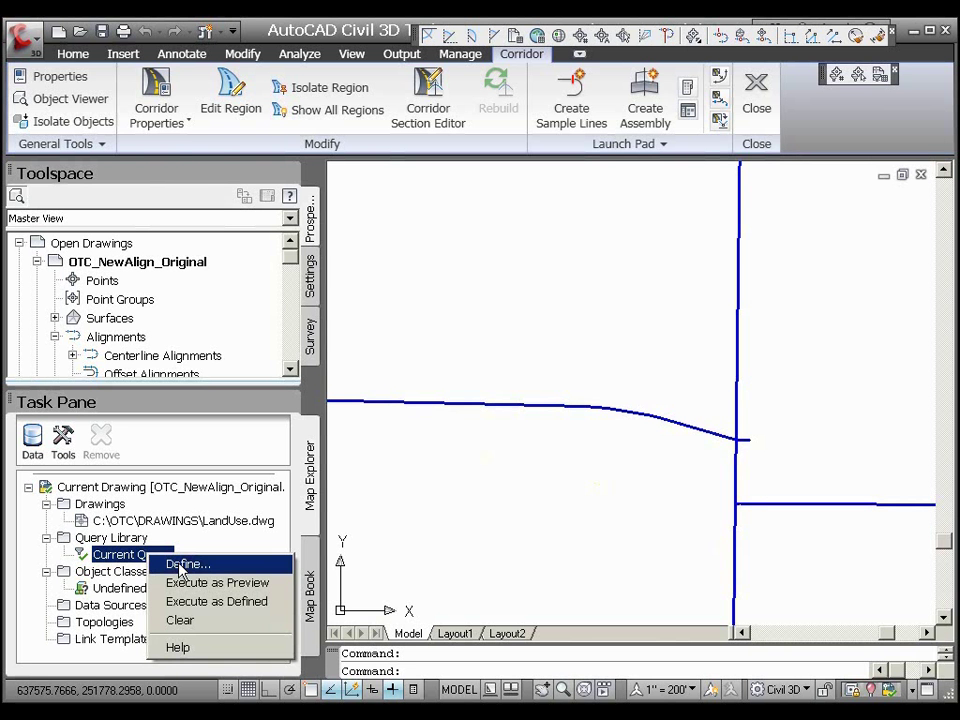
click(186, 564)
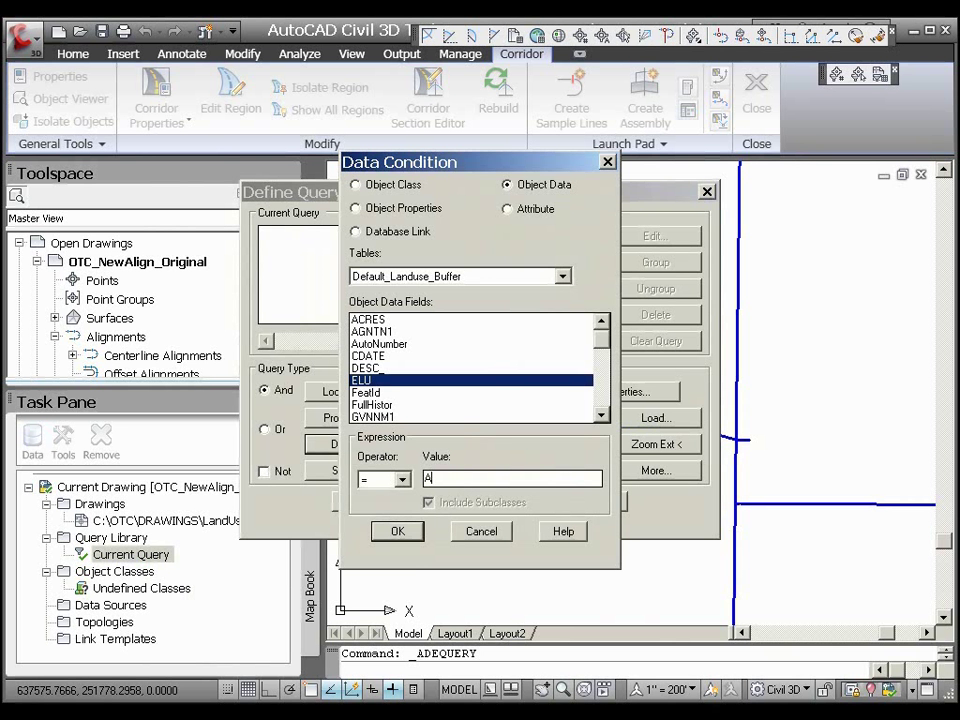
click(396, 530)
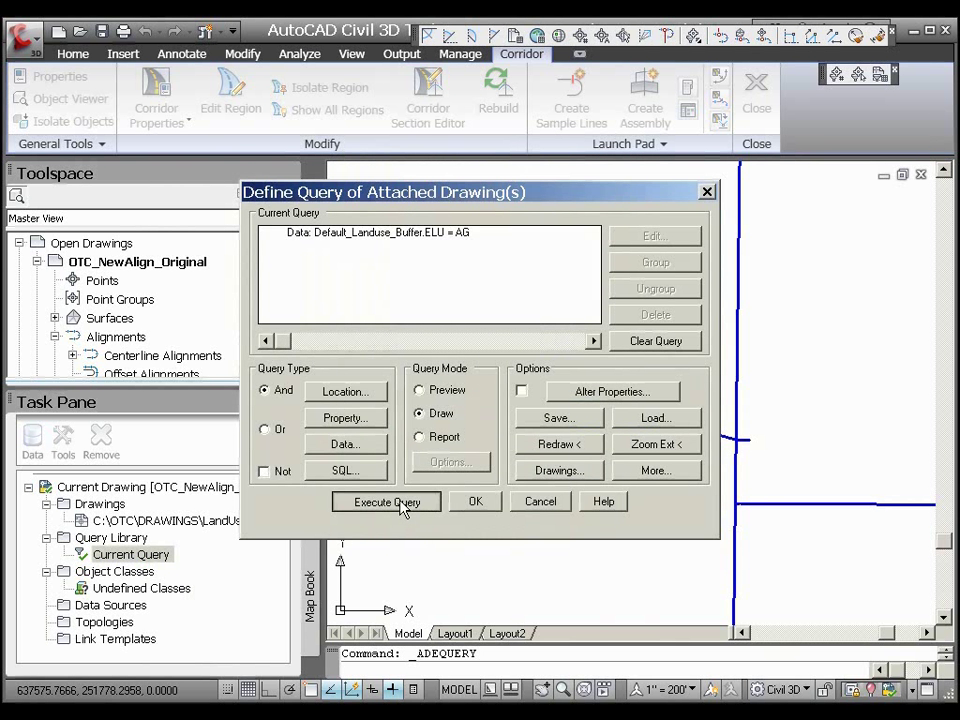
click(386, 500)
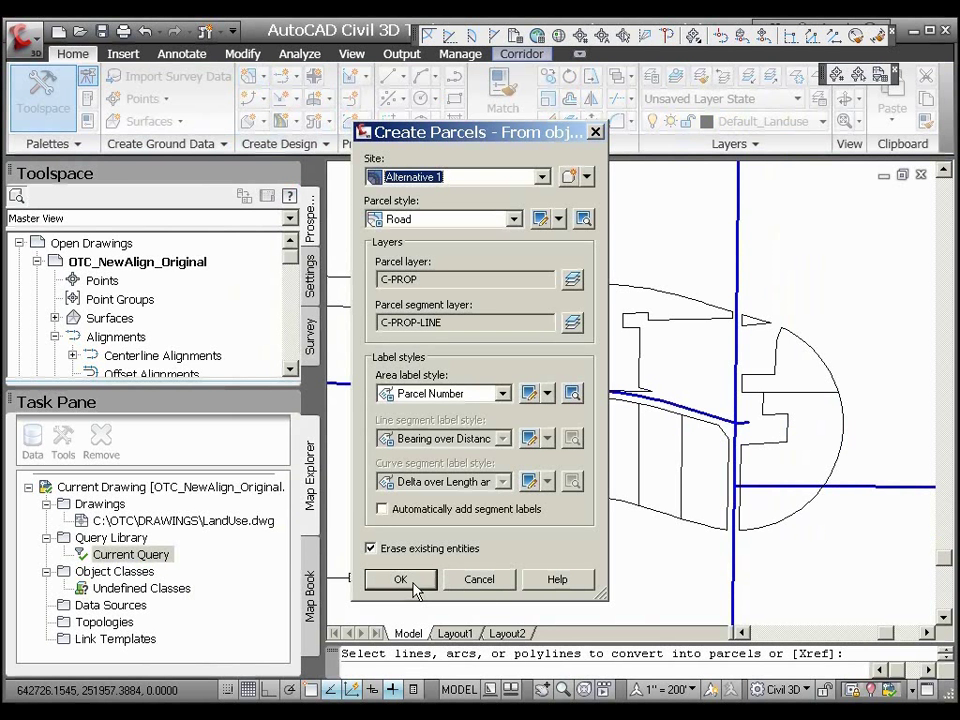
Create Road-style parcels from the queried linework and place points for the new alignment.
click(400, 580)
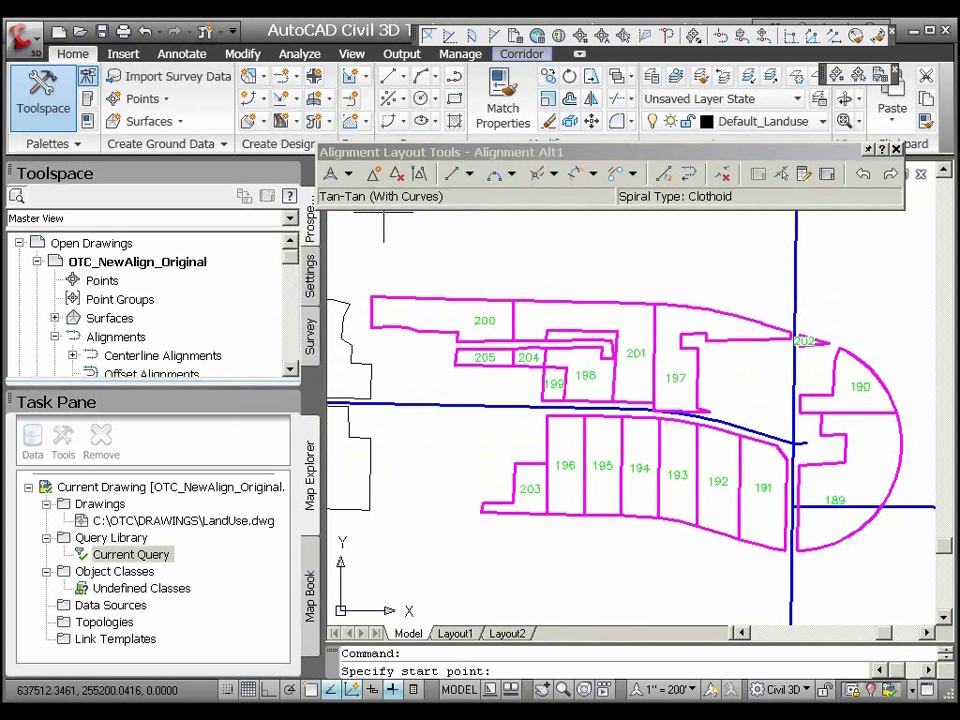
mouse_move(776, 500)
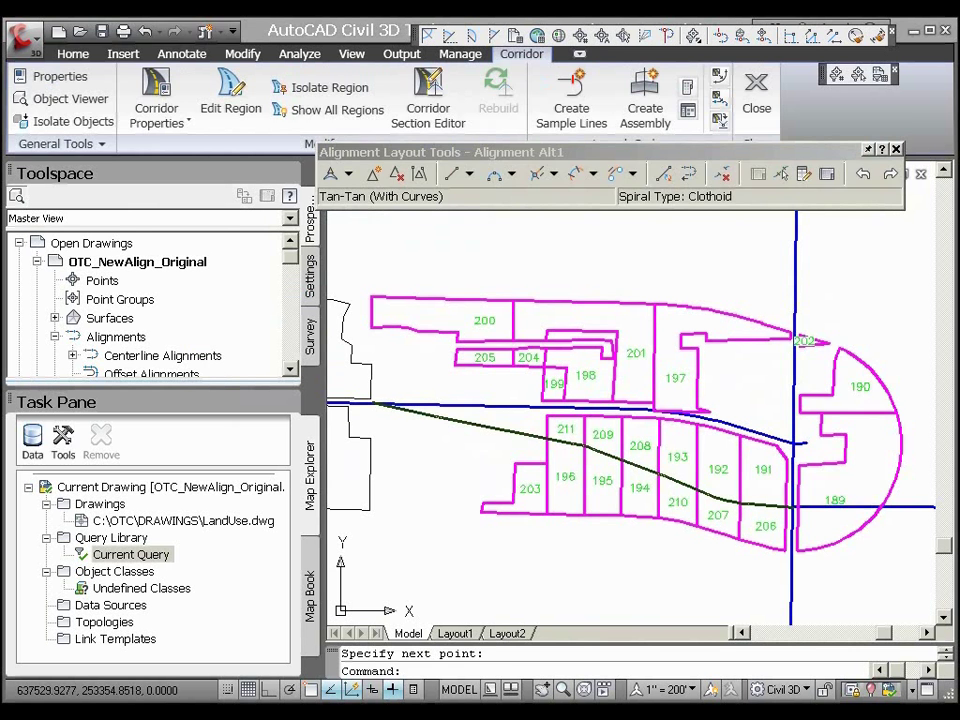
click(516, 52)
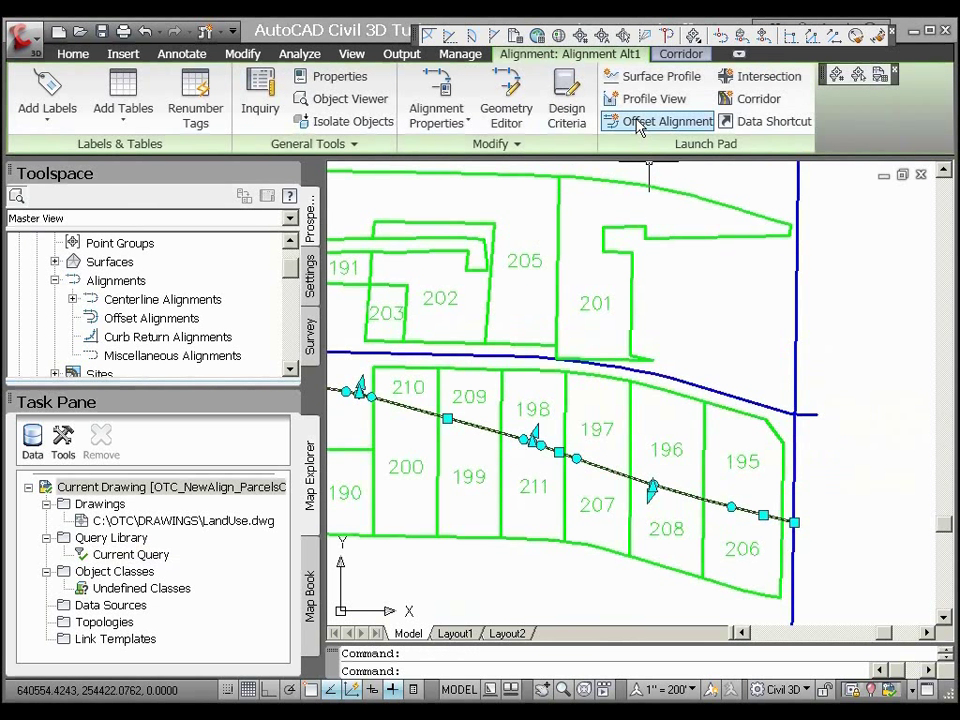
Create 1 offset alignment on the left at 65.000 with 0 on the right.
click(656, 120)
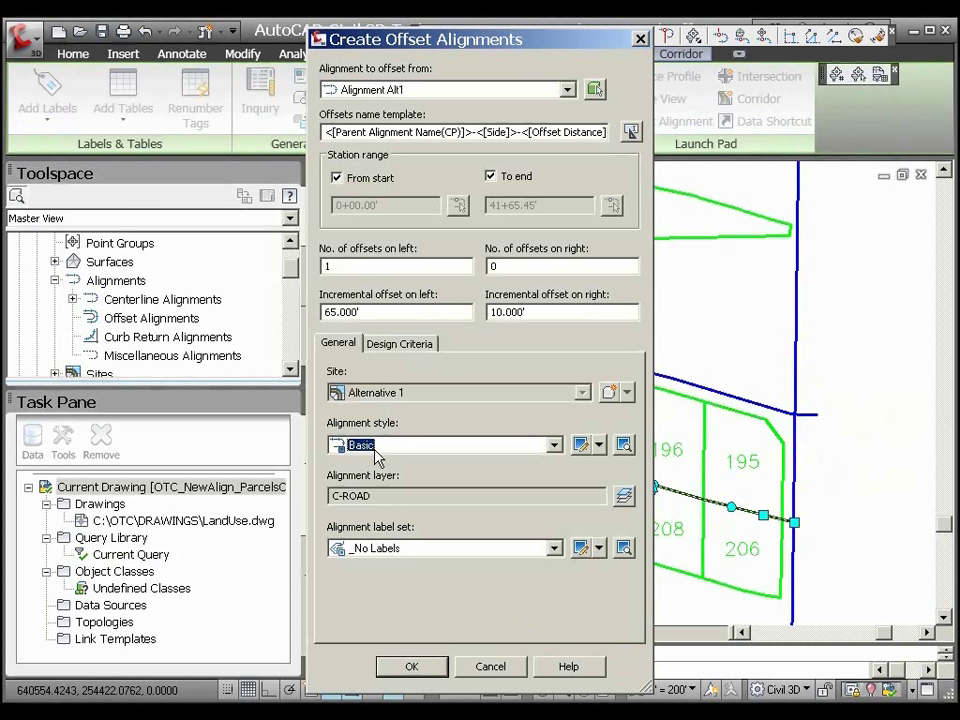
mouse_move(408, 658)
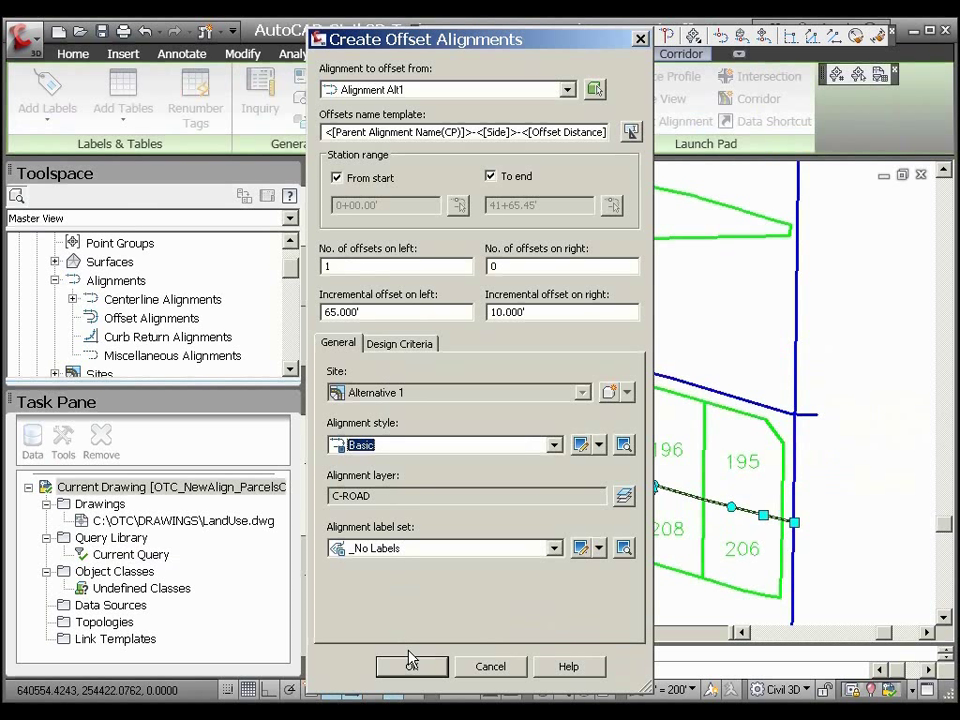
click(412, 666)
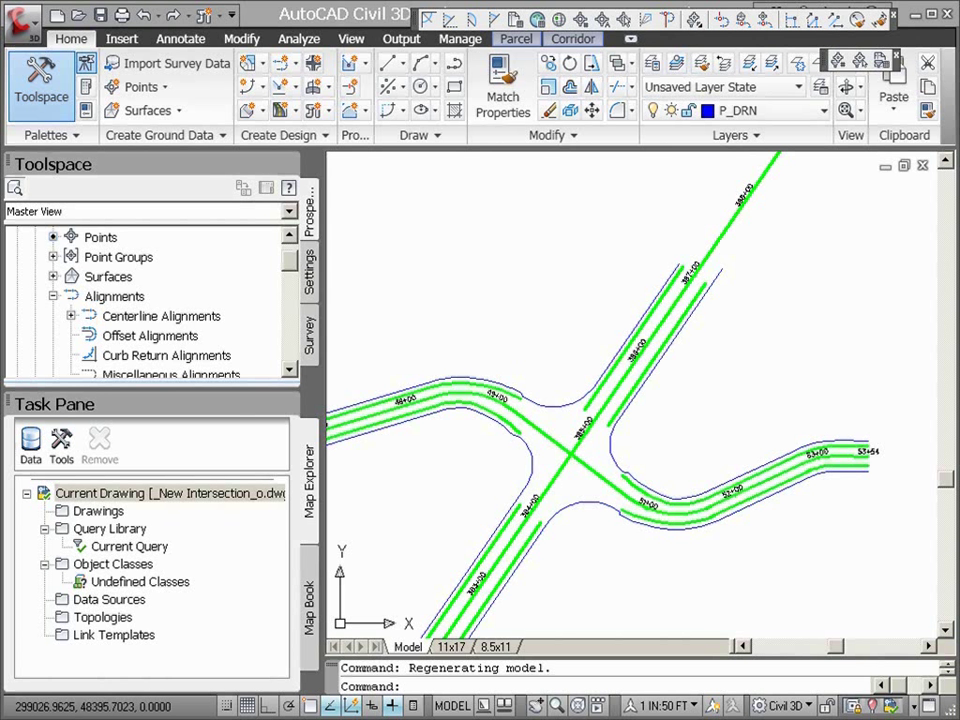
Create the 5TH25 / 4th Ave intersection and corridor with type All Crowns Maintained.
click(312, 62)
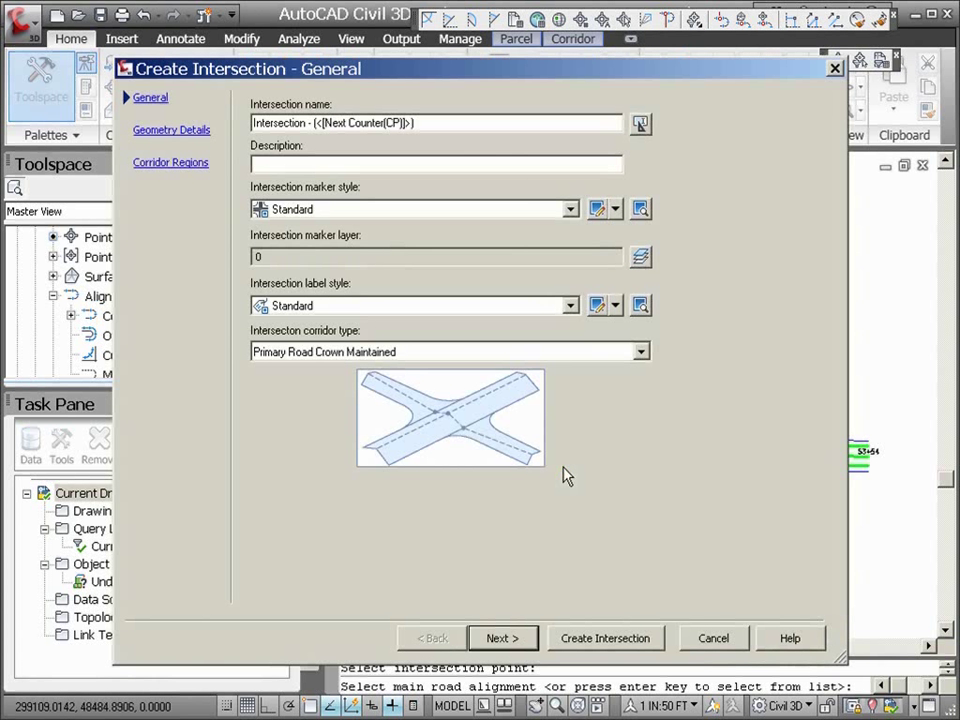
click(640, 352)
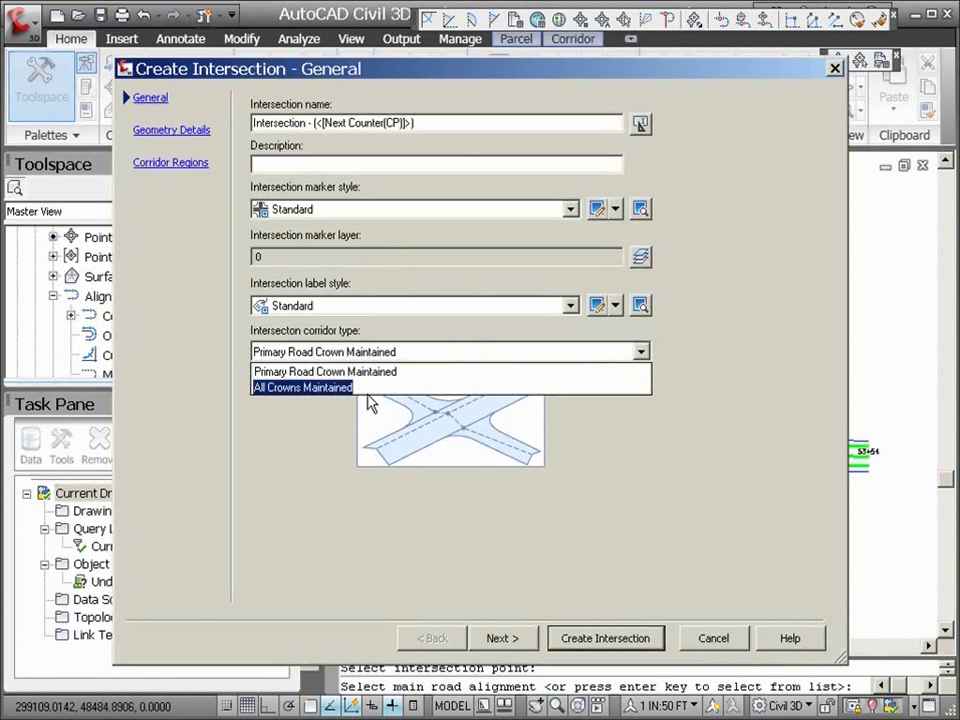
click(302, 388)
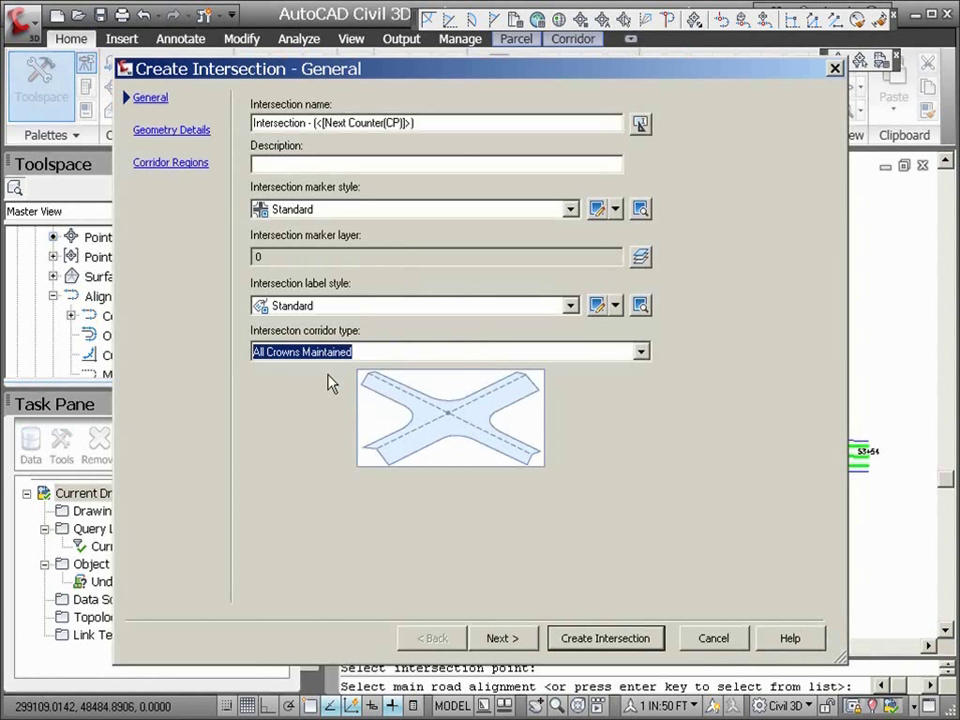
click(502, 638)
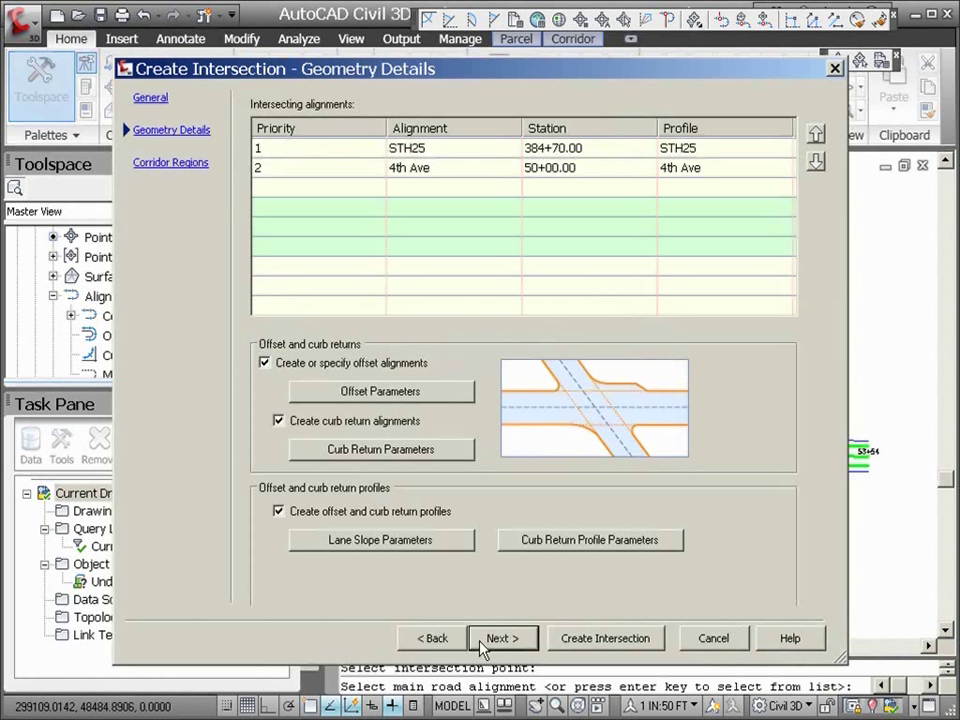
click(502, 638)
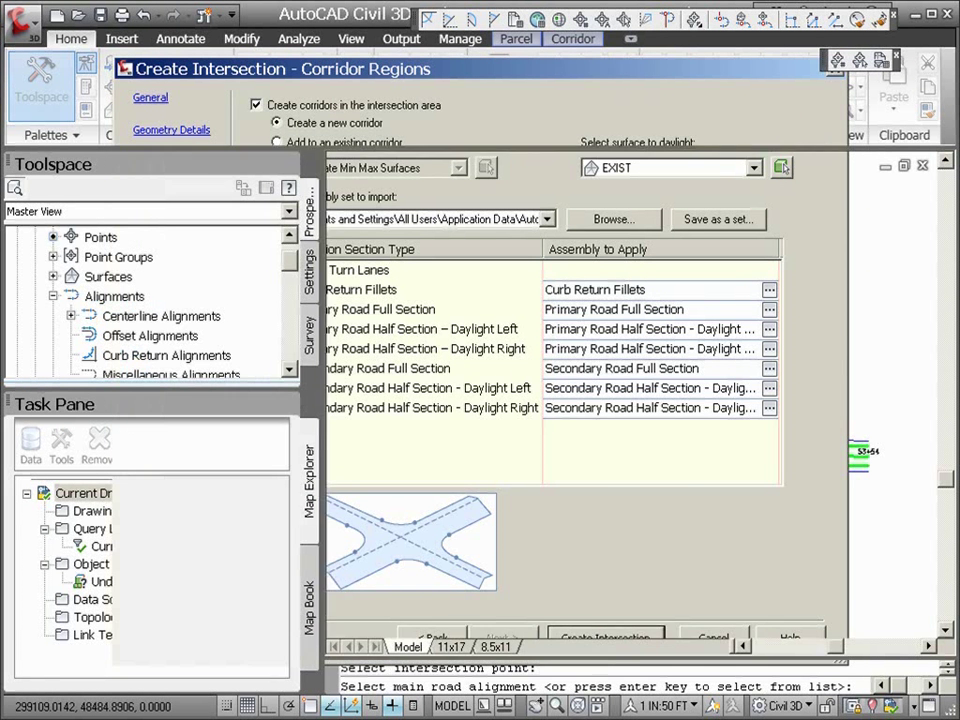
click(604, 636)
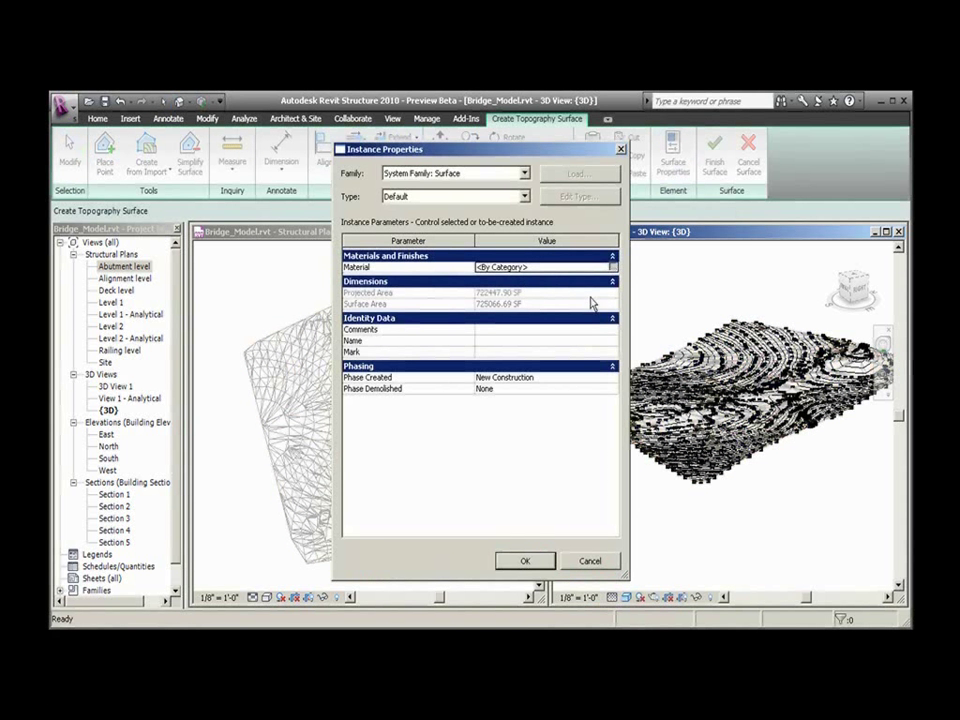
Accept the topography Instance Properties, view the contoured terrain in 3D and reach the Add-Ins tools.
click(612, 268)
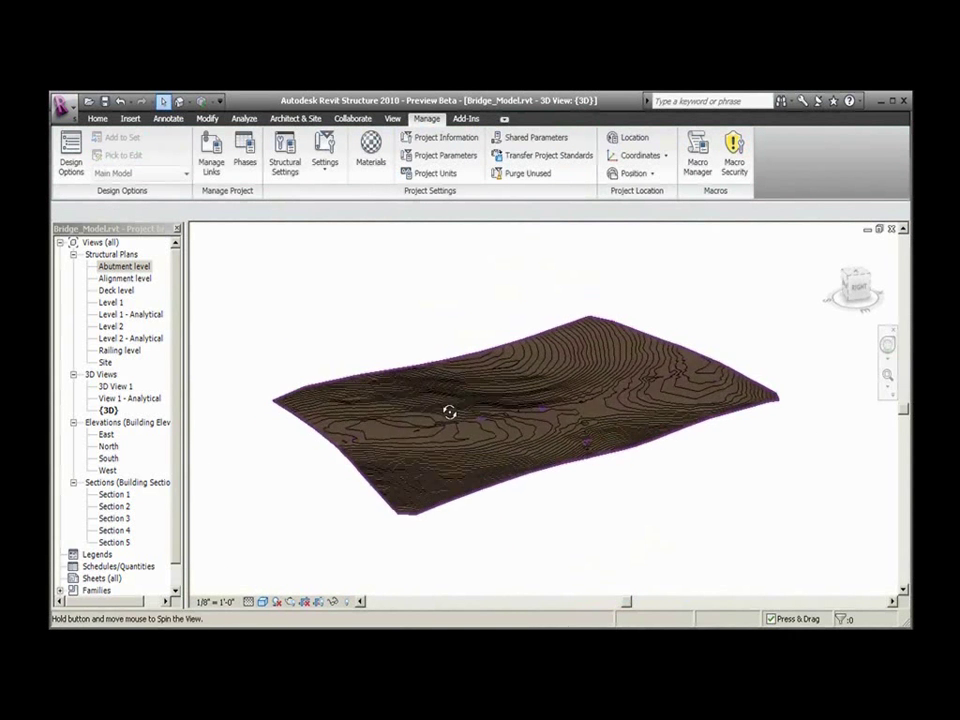
drag(450, 412, 610, 398)
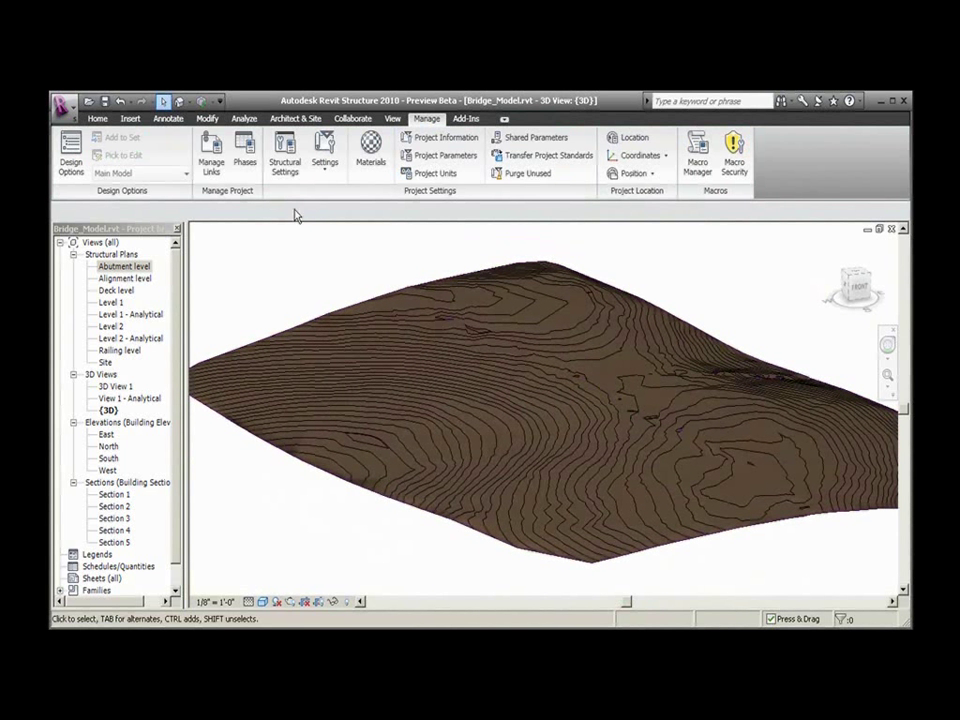
click(392, 118)
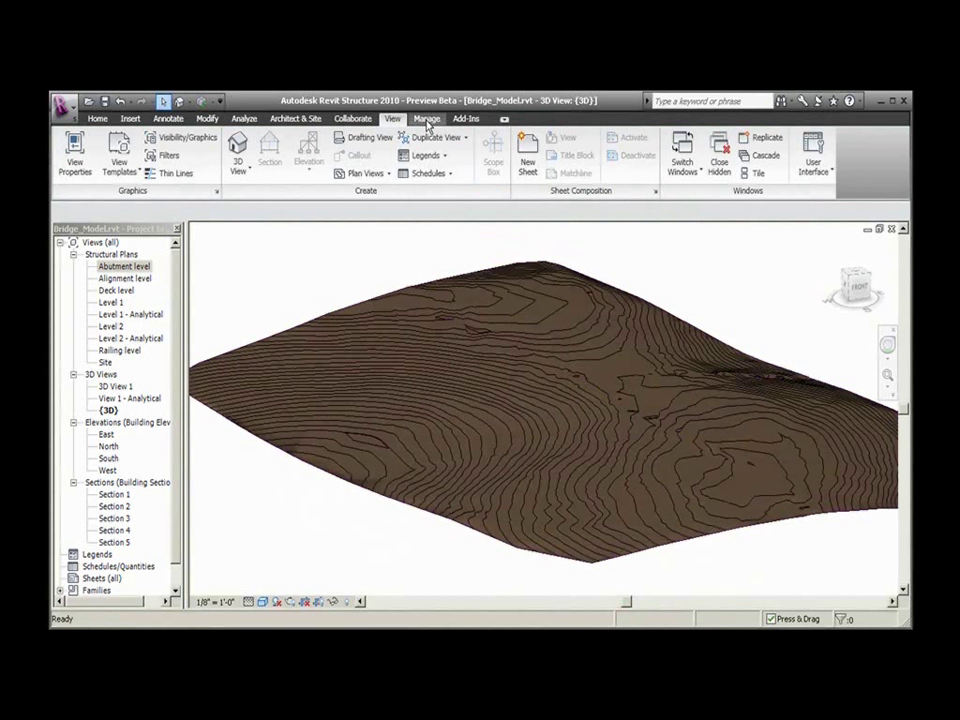
click(464, 118)
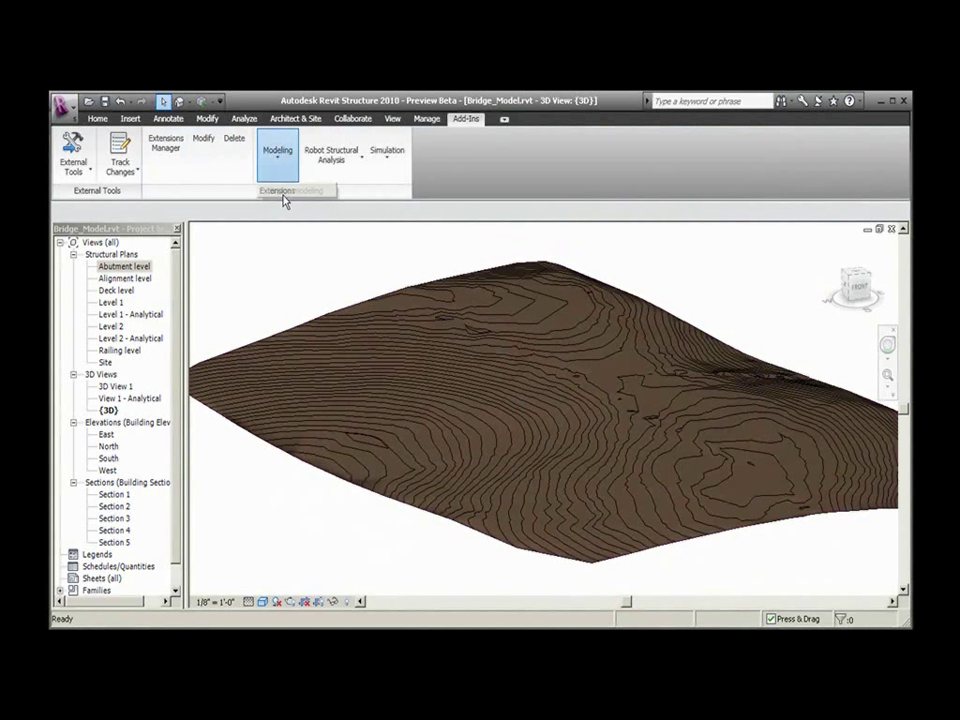
Start bridge modelling, import the road alignment from LandXML and choose a concrete box girder deck.
click(278, 150)
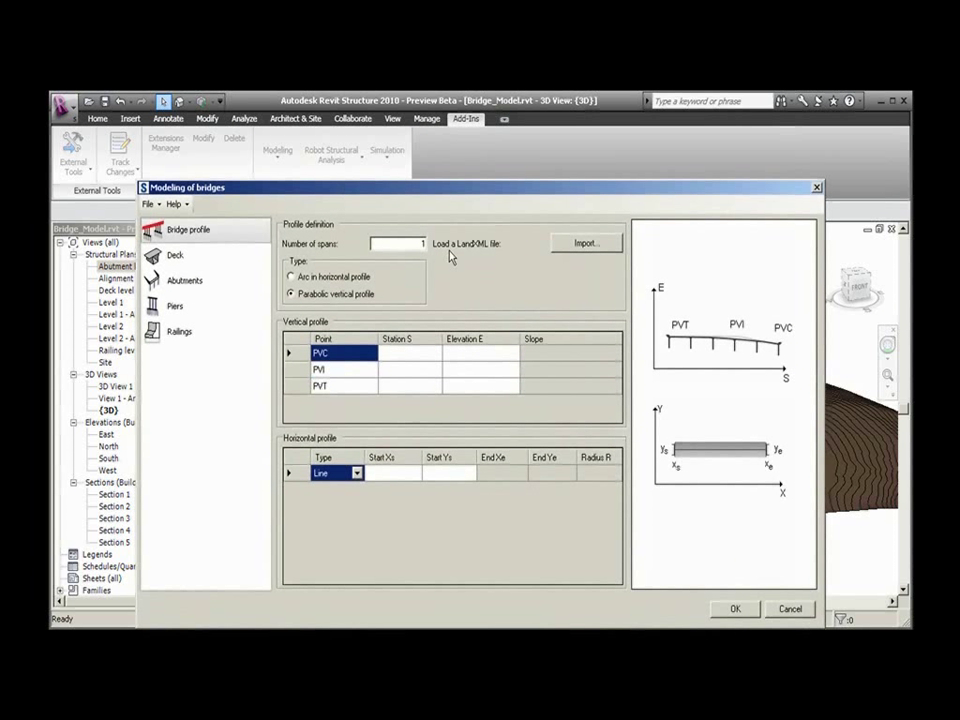
click(586, 244)
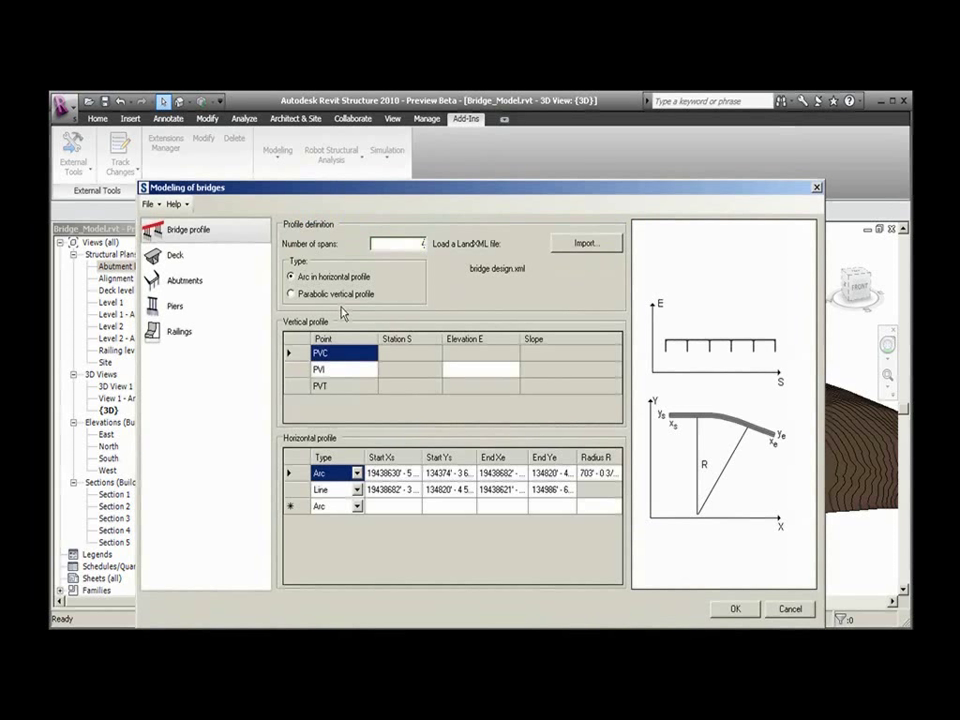
click(176, 256)
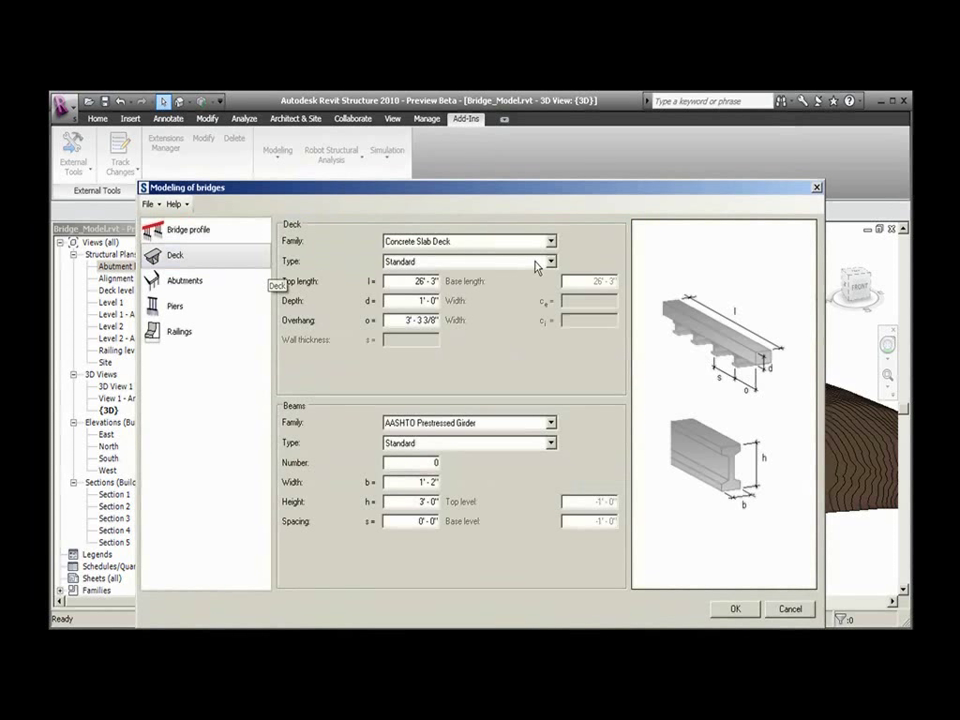
click(548, 240)
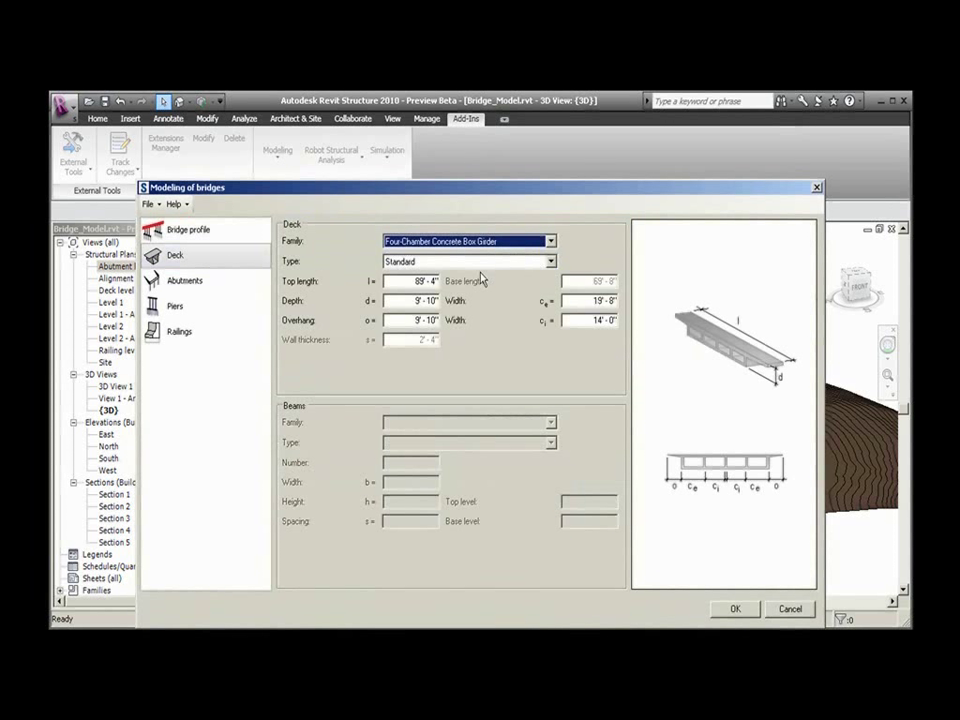
Set the abutment to End abutment and generate the curved bridge on the terrain.
click(184, 280)
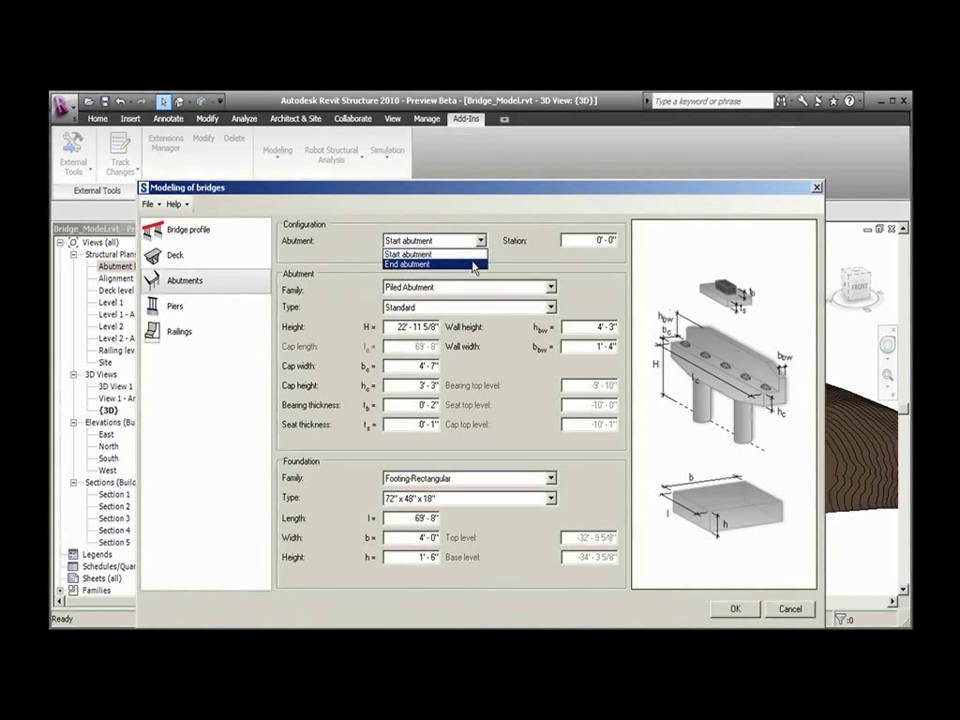
click(408, 264)
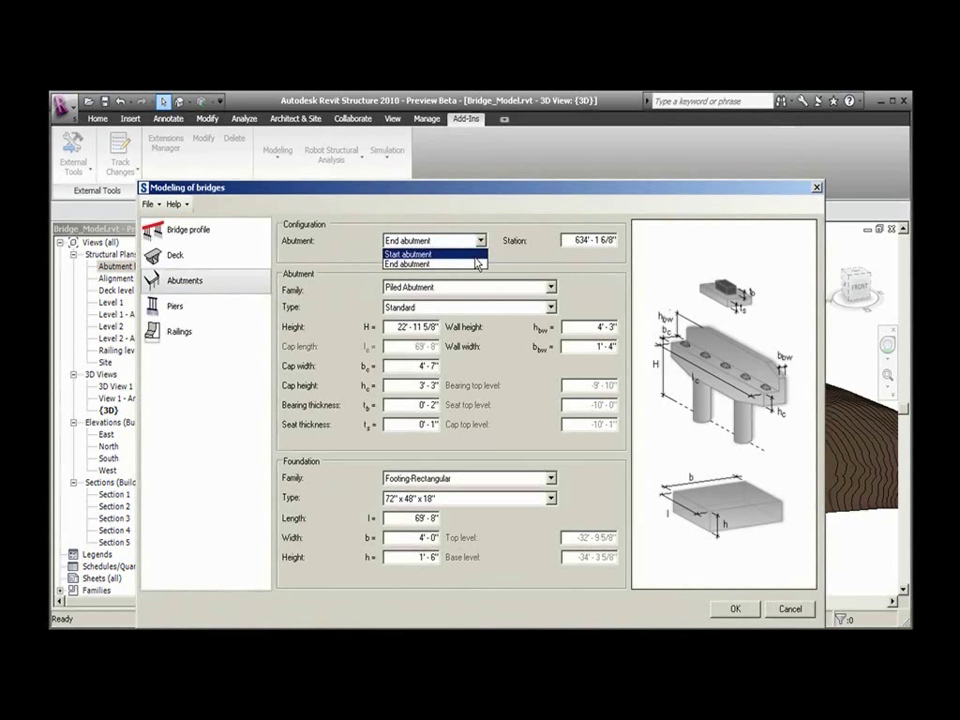
click(408, 252)
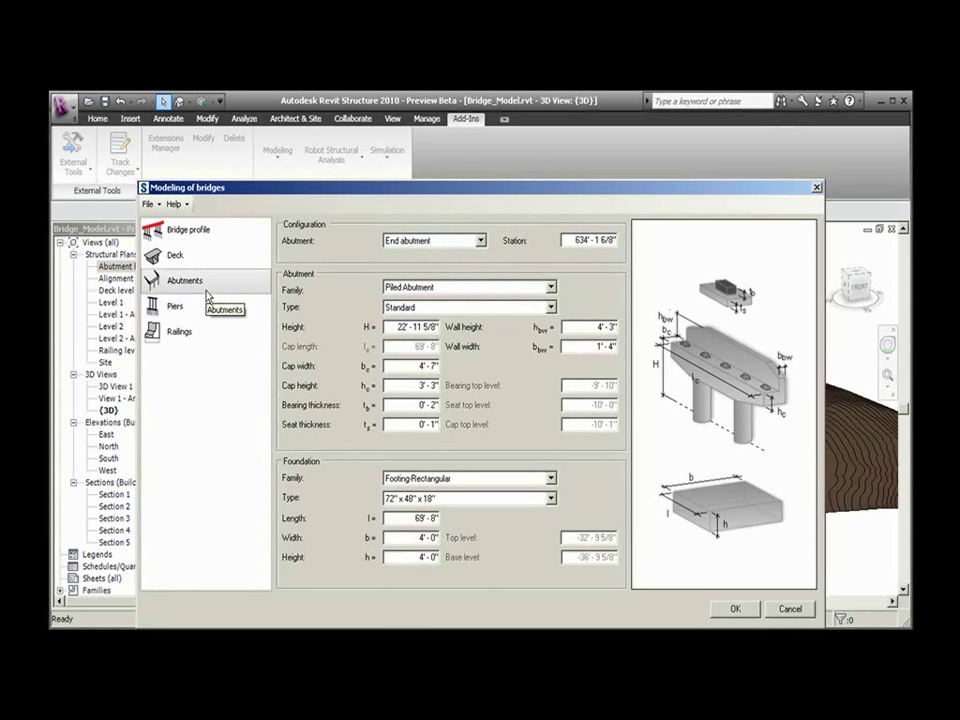
click(174, 304)
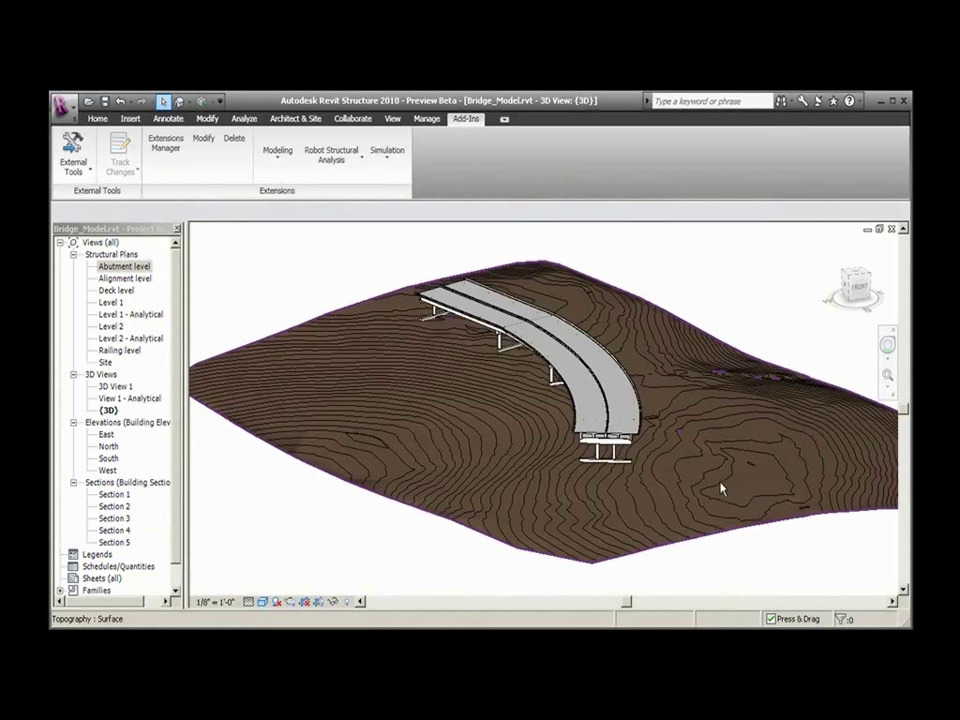
In Section 2, set the Standard Bent columns' Base Offset to -5' so they reach further down.
click(114, 506)
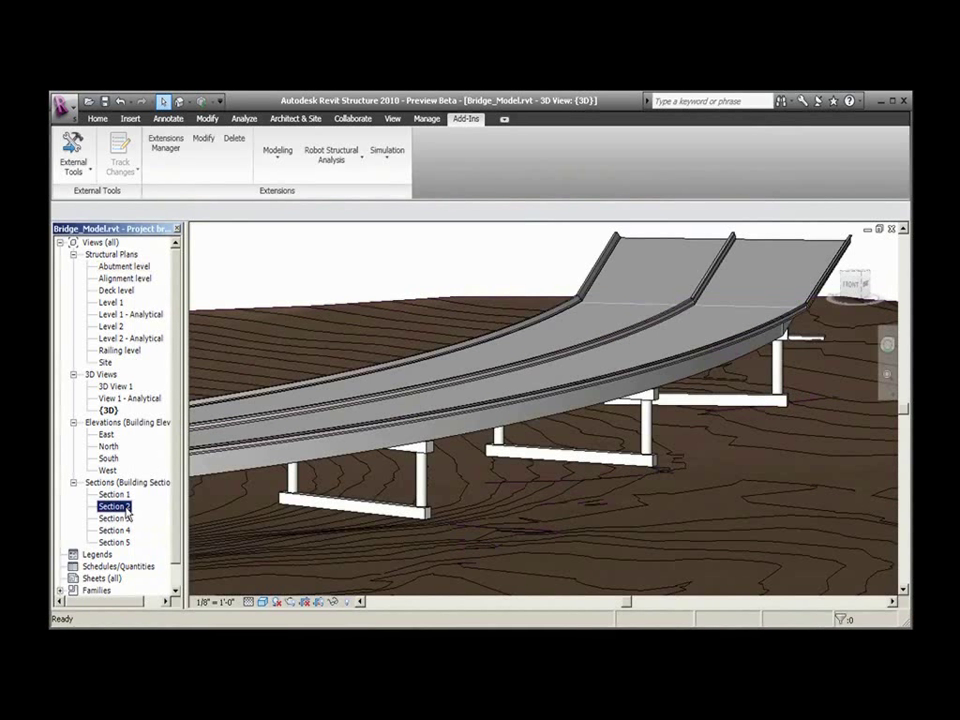
double_click(116, 504)
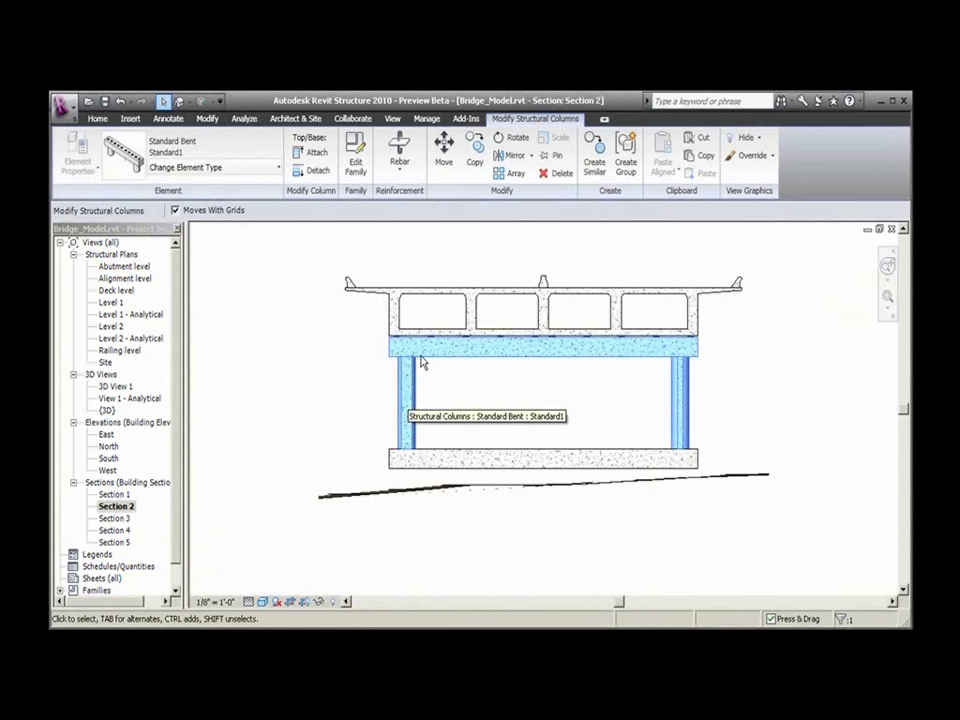
click(76, 152)
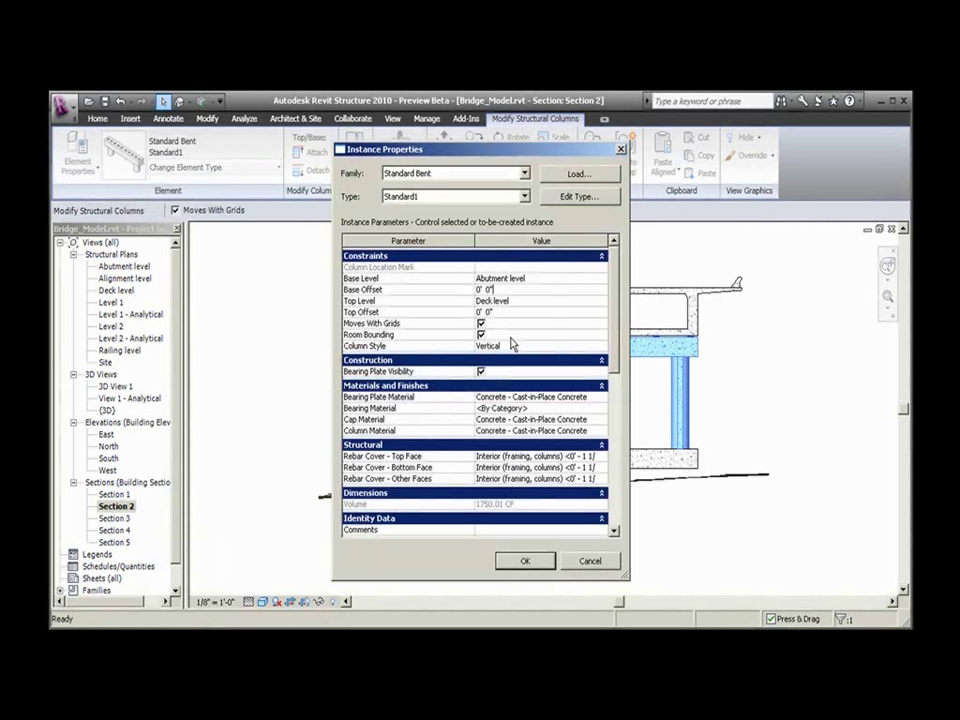
text(-5')
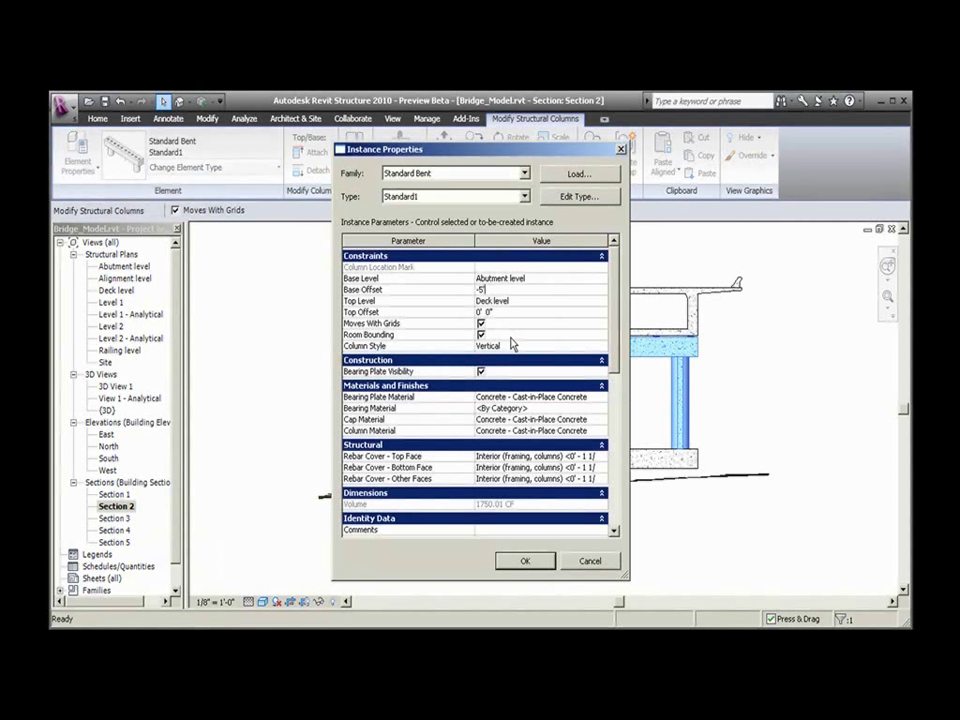
click(524, 560)
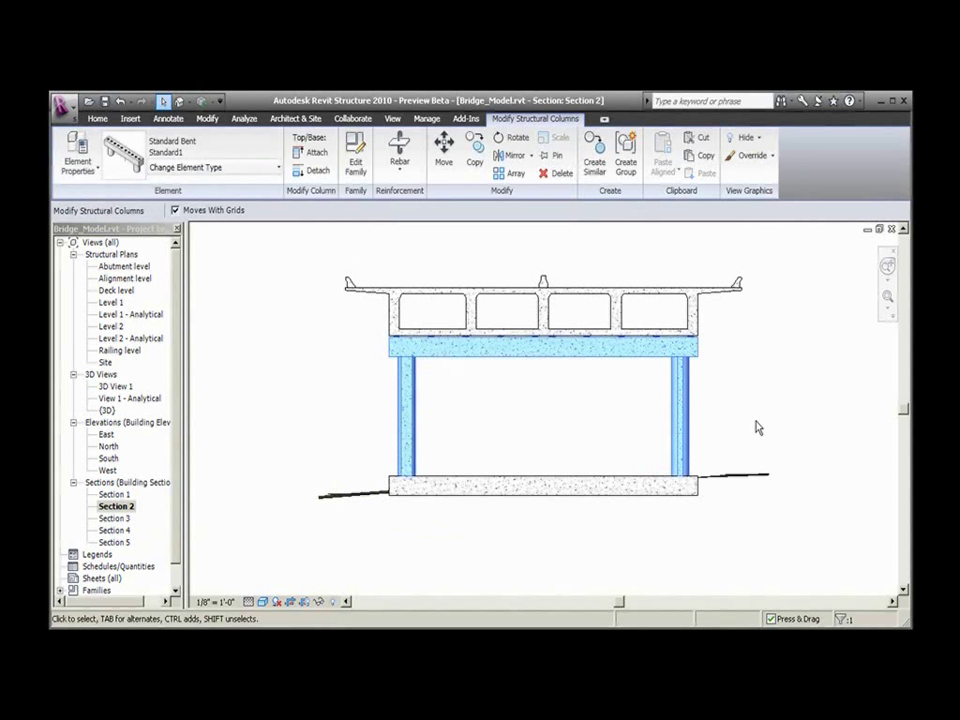
click(464, 118)
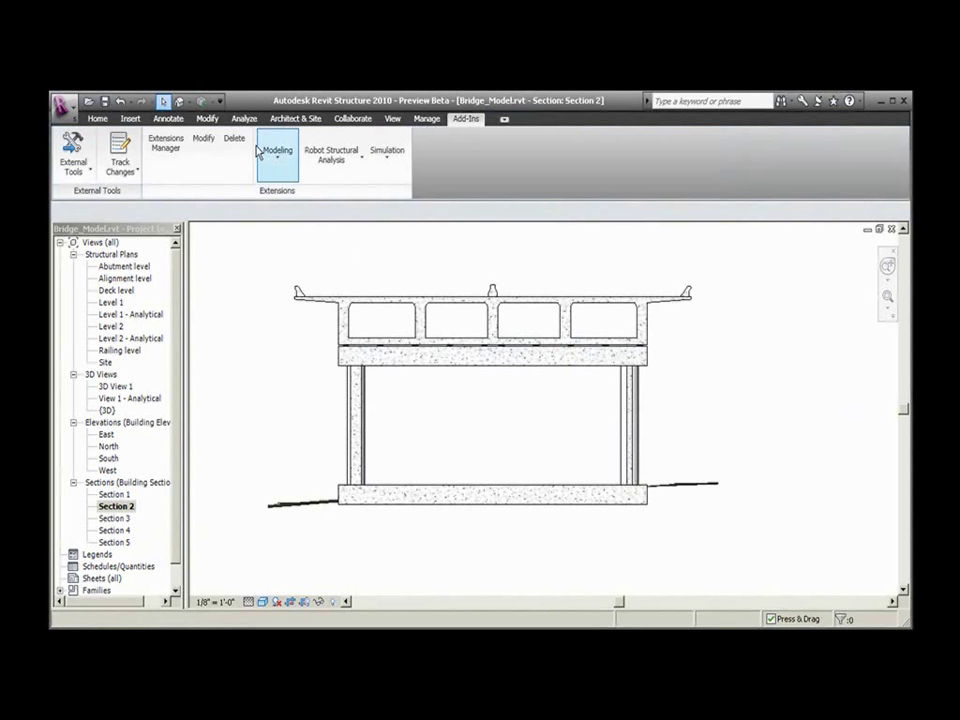
double_click(100, 410)
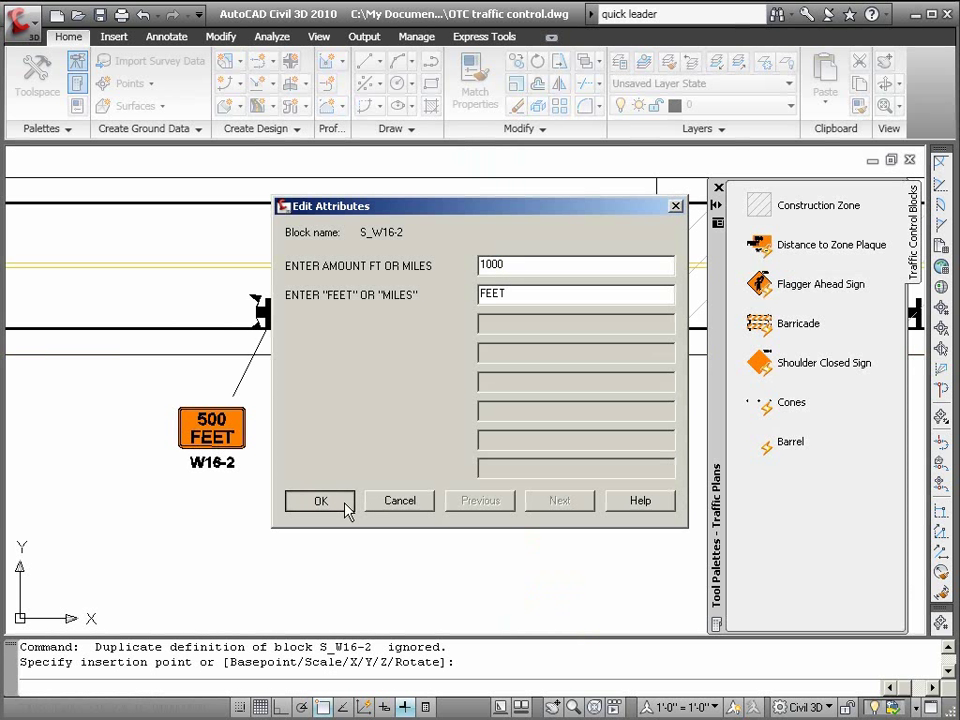
Place a Distance to Zone Plaque sign with attributes 1000 and FEET.
click(320, 500)
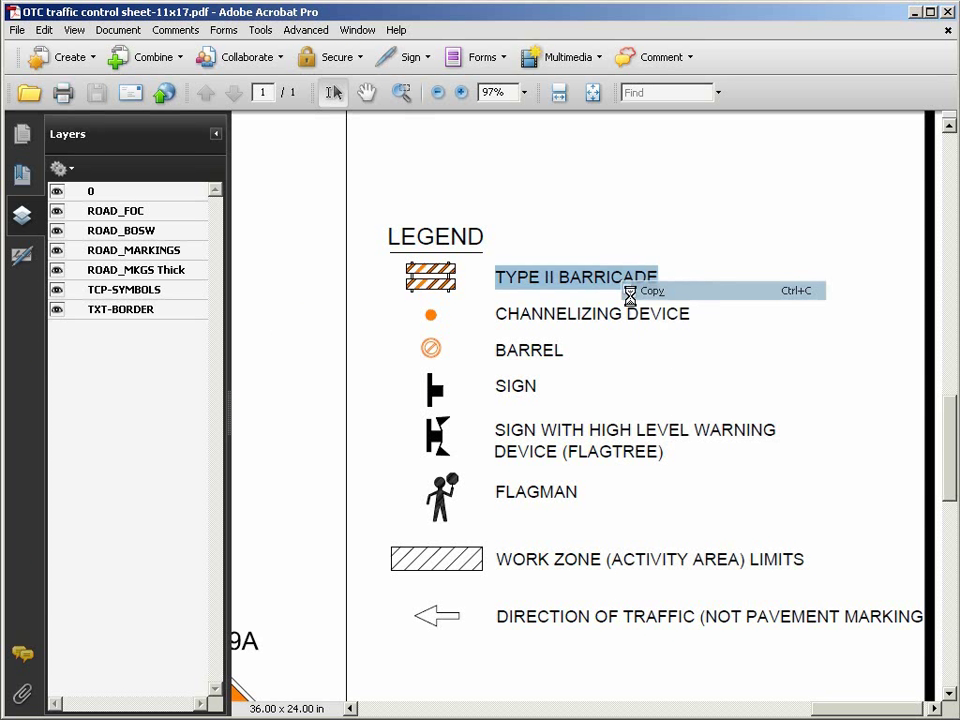
Copy the TYPE II BARRICADE legend text and search the sheet for 'Flagm'.
click(356, 198)
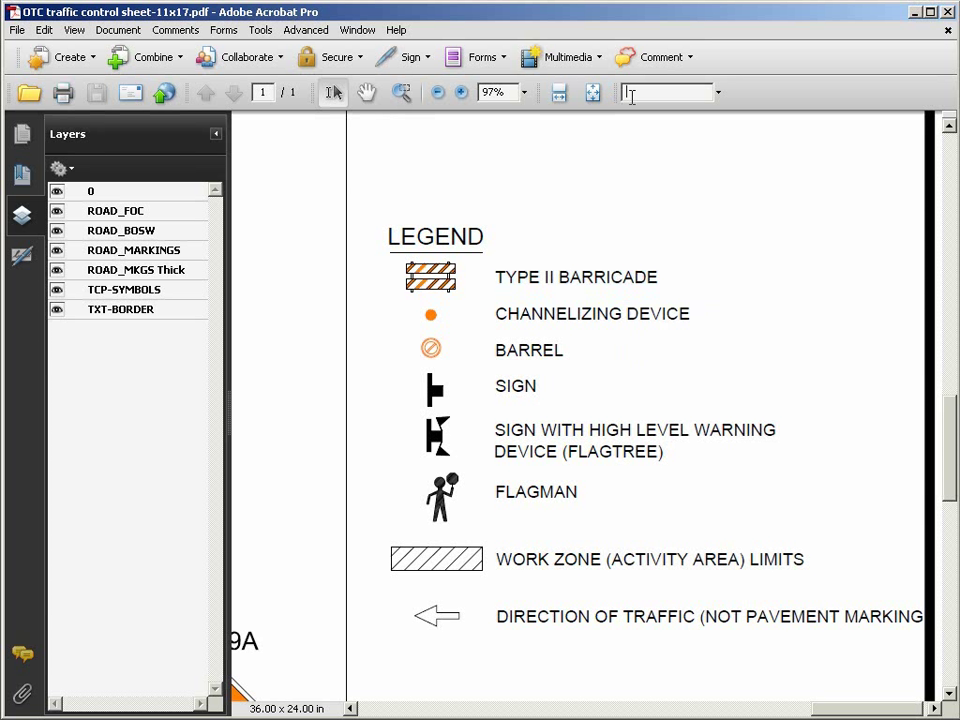
text(Flagm)
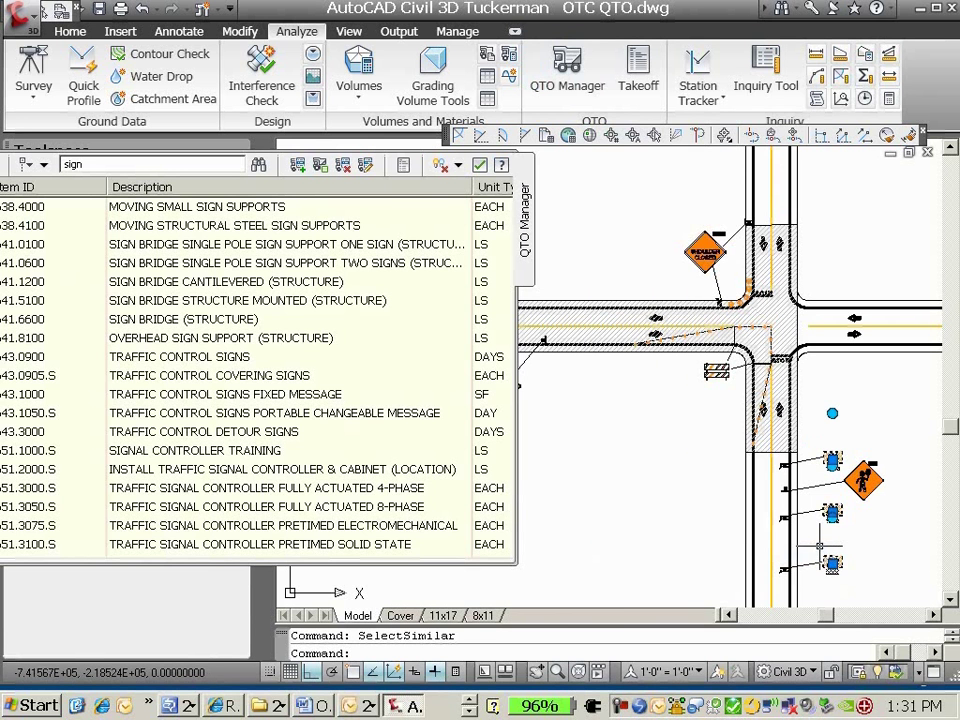
Assign the SAND BARRELS pay item to the barrel symbols and compute a Summary takeoff report.
right_click(178, 356)
text(barrels)
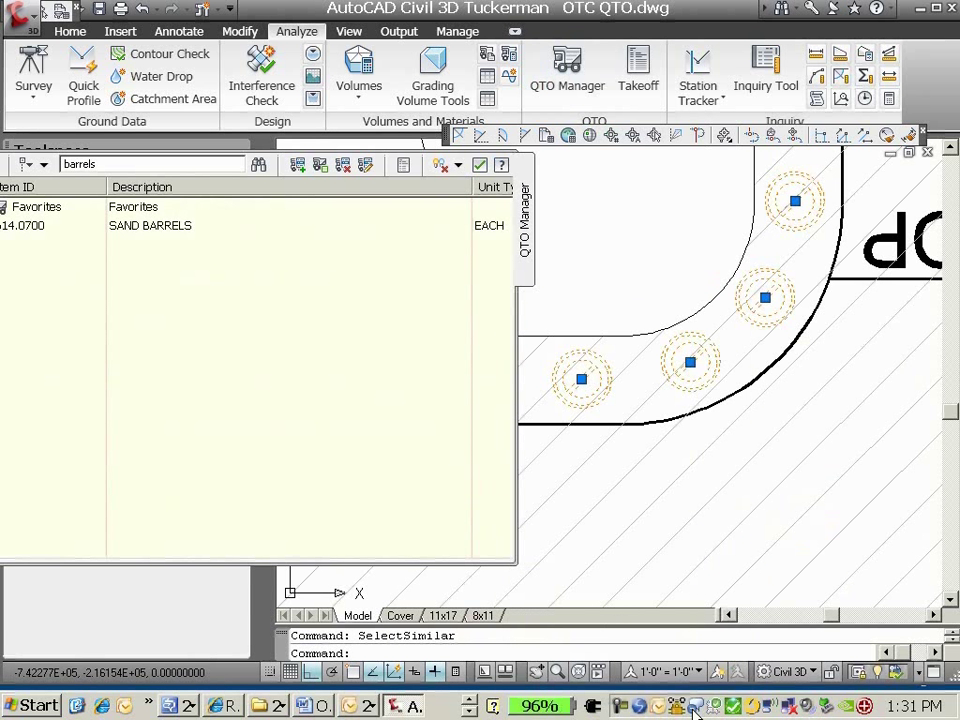
click(150, 224)
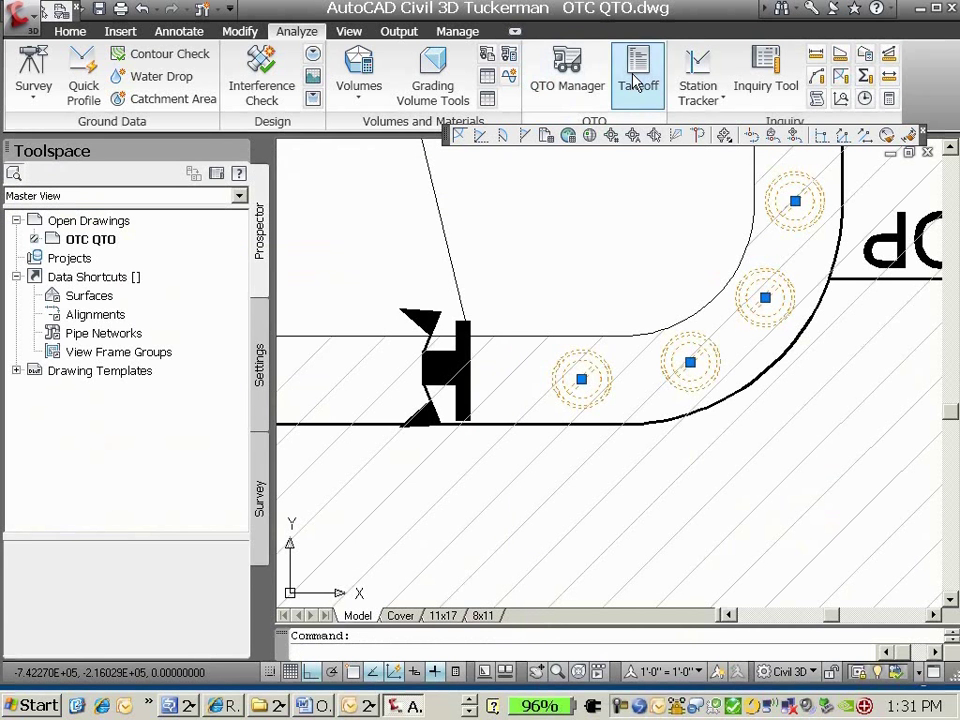
click(638, 76)
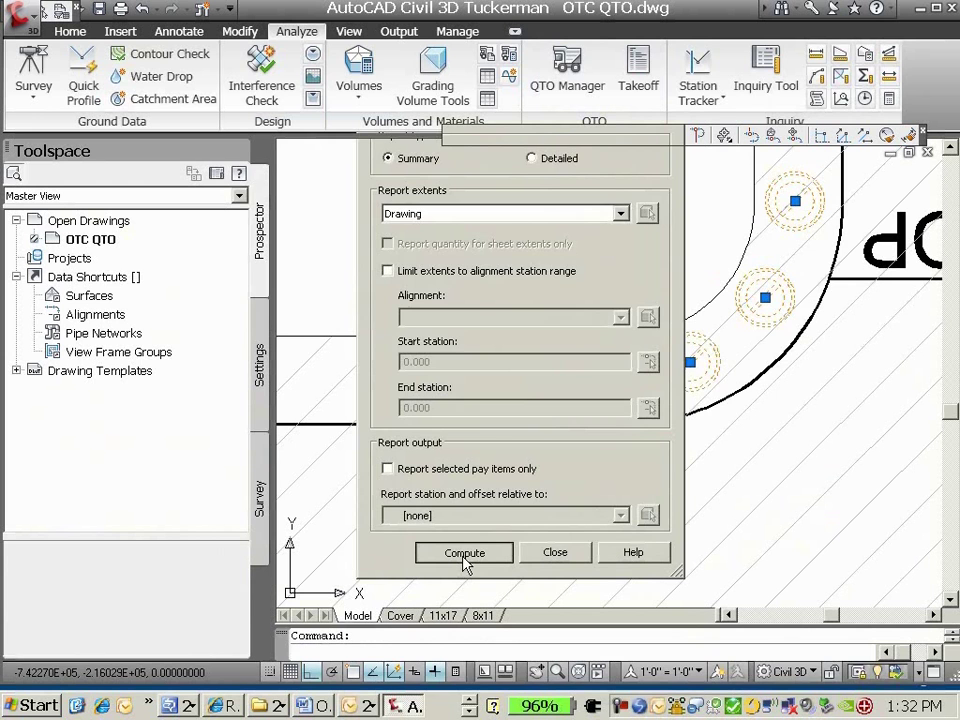
click(464, 552)
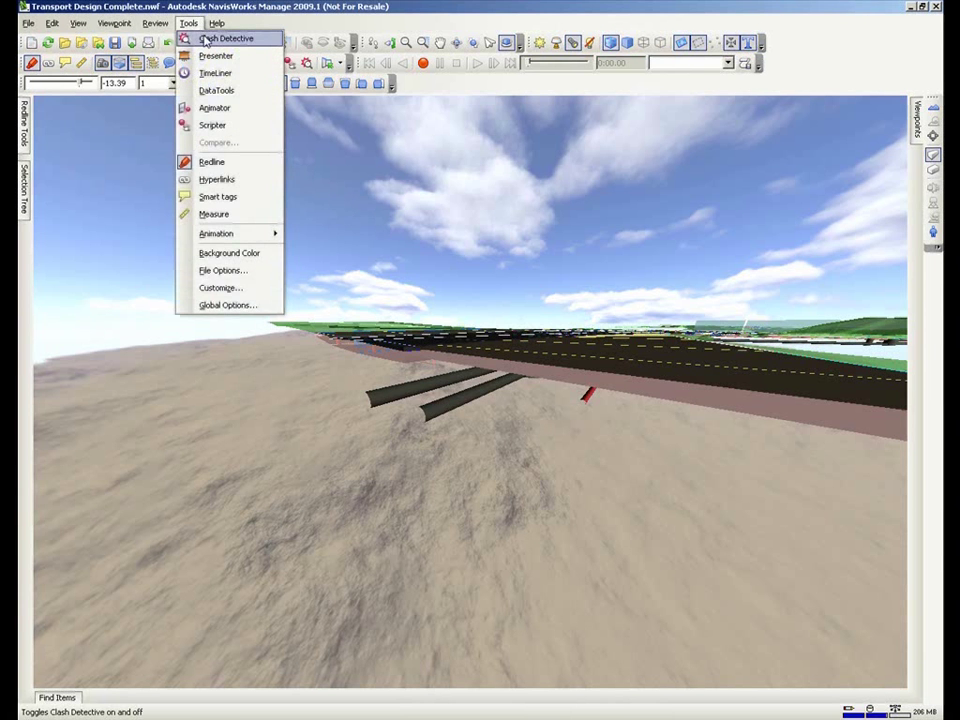
Configure a Clearance clash test between Subsurface and Electric material with 0.10 tolerance in Clash Detective.
click(224, 38)
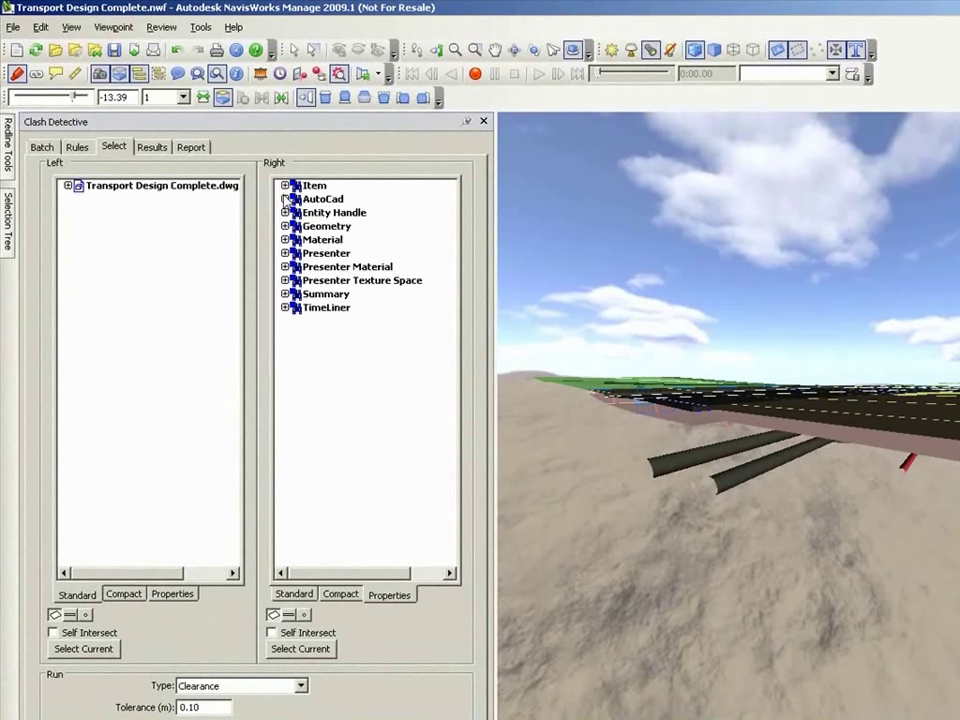
click(284, 200)
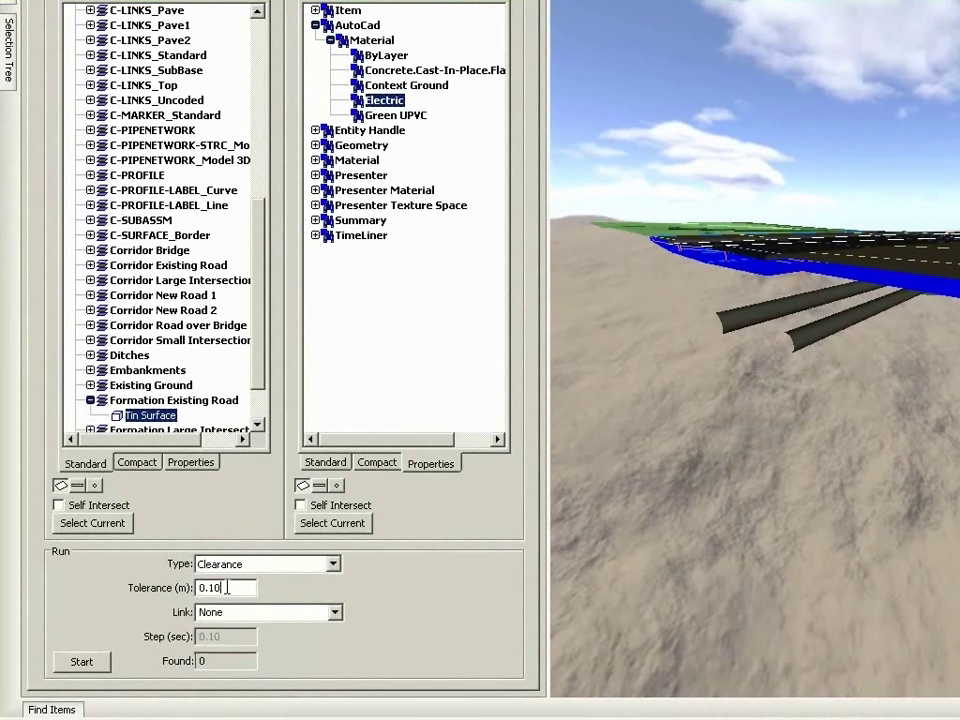
click(80, 662)
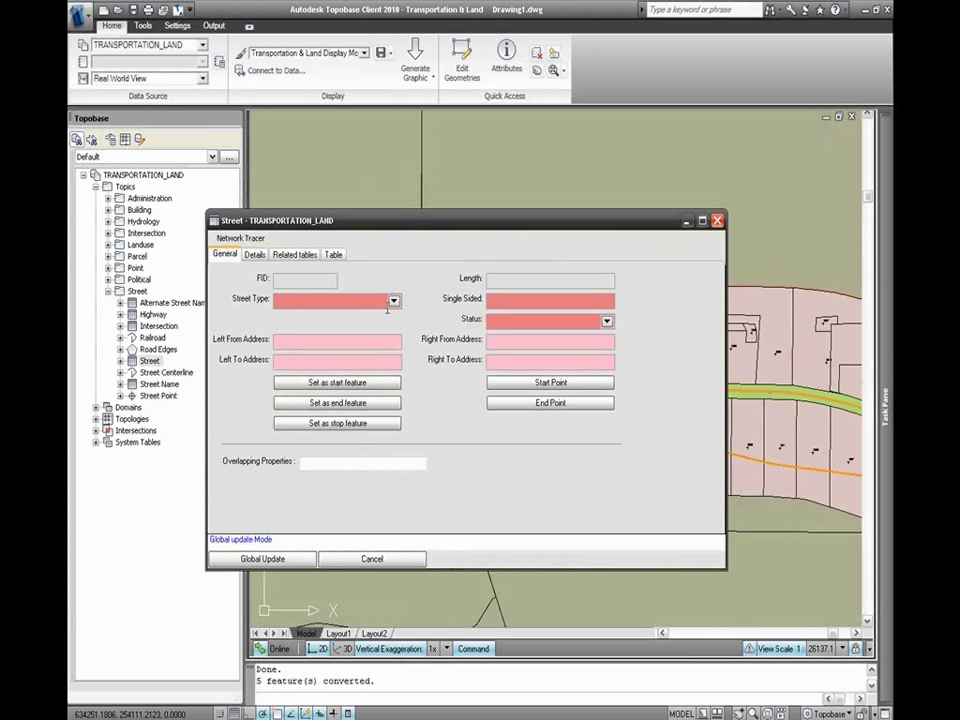
Globally update the 5 selected street records to Street Type Street and Status planned, confirming Yes.
click(392, 300)
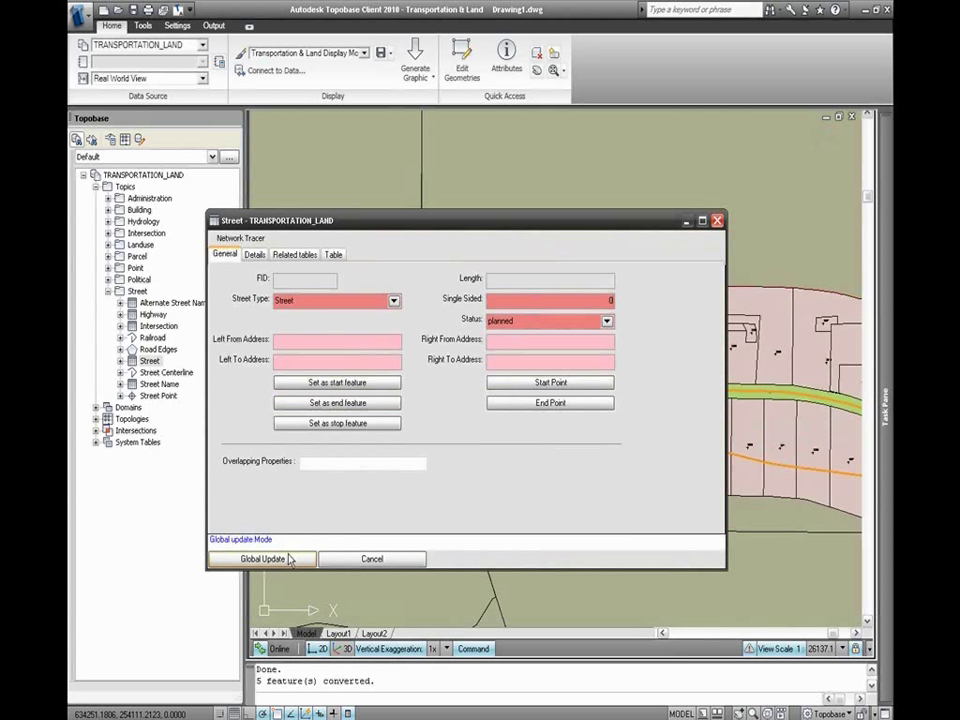
click(260, 558)
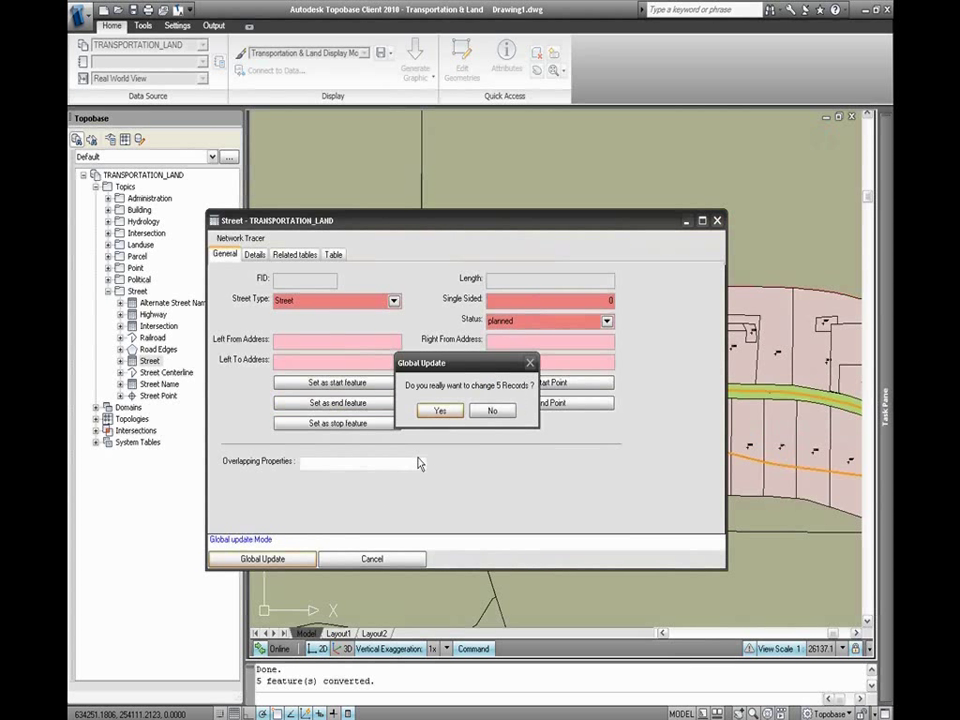
click(440, 410)
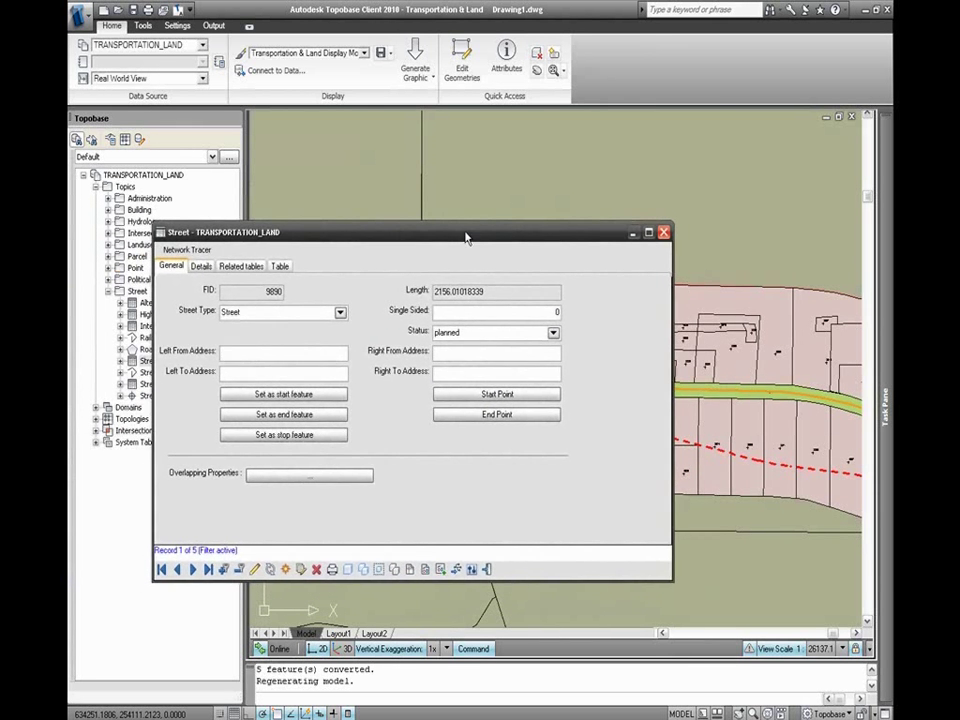
drag(464, 232, 510, 230)
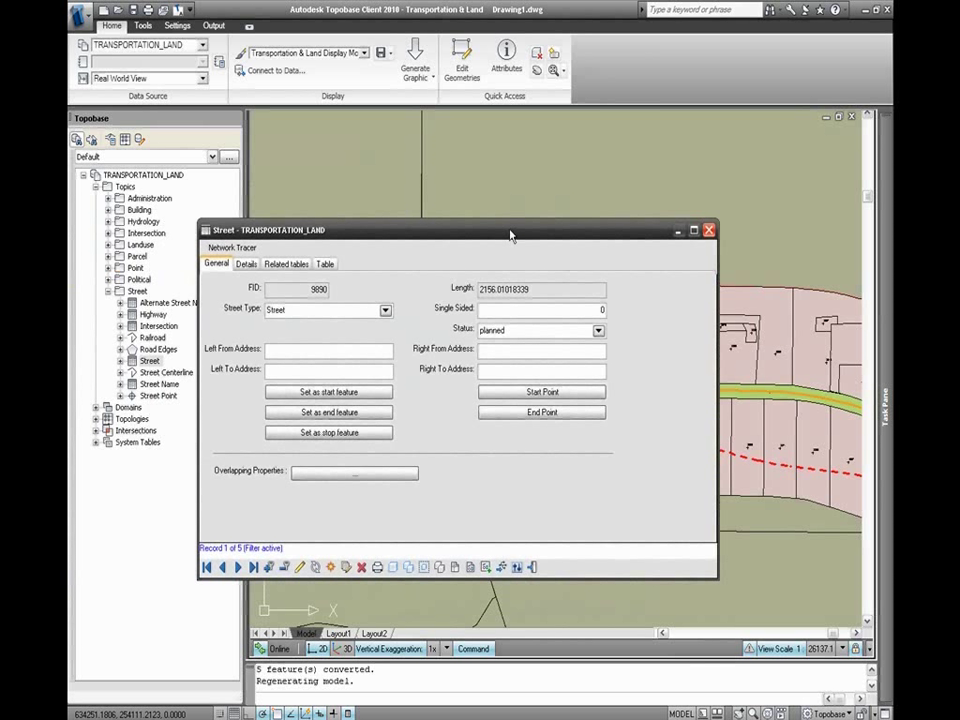
mouse_move(444, 260)
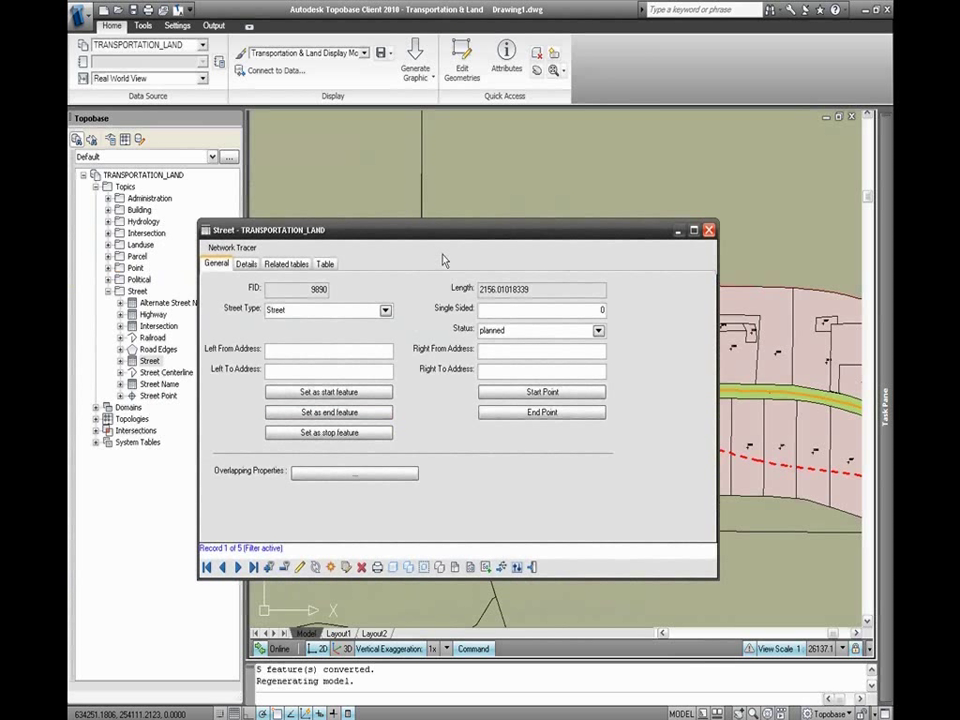